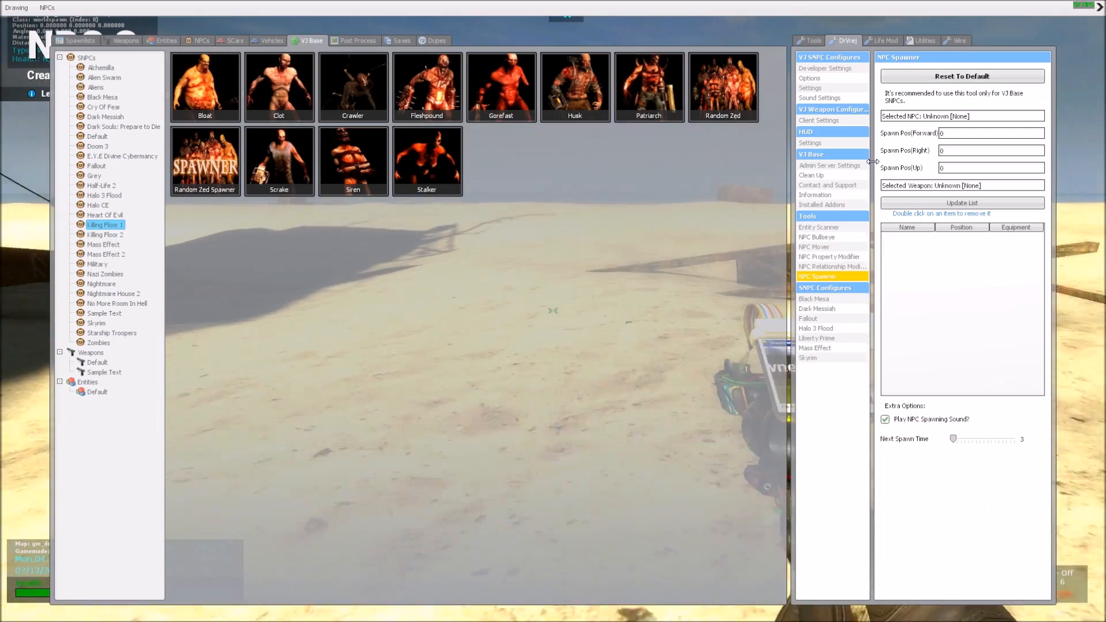
Browse the NPC Relationship Modifier and NPC Bullseye tools, then return to NPC Spawner
click(830, 255)
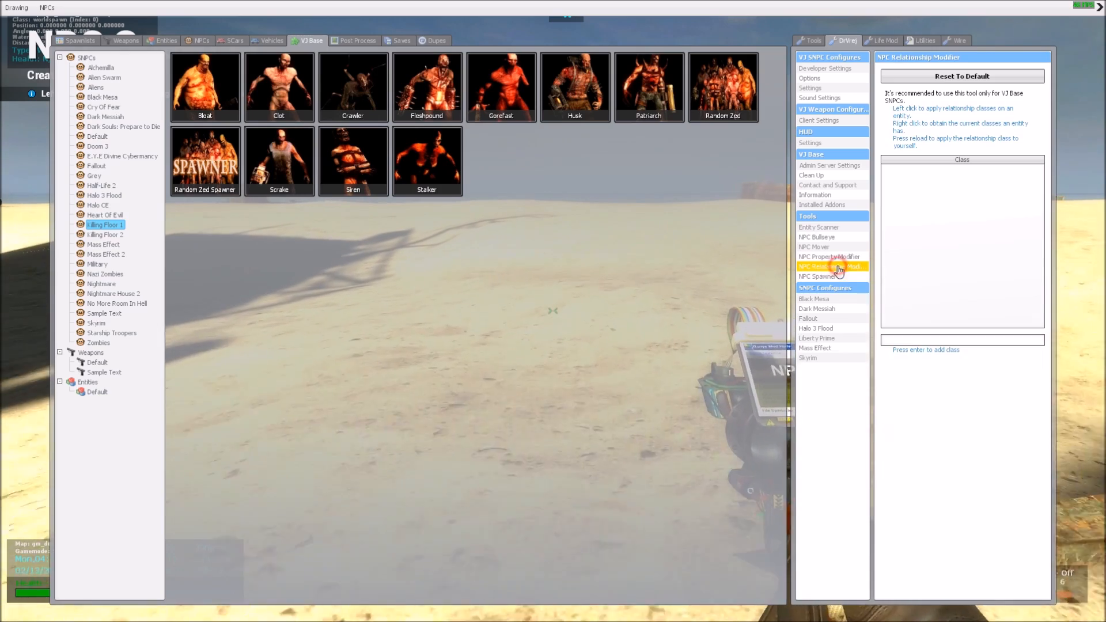
click(816, 236)
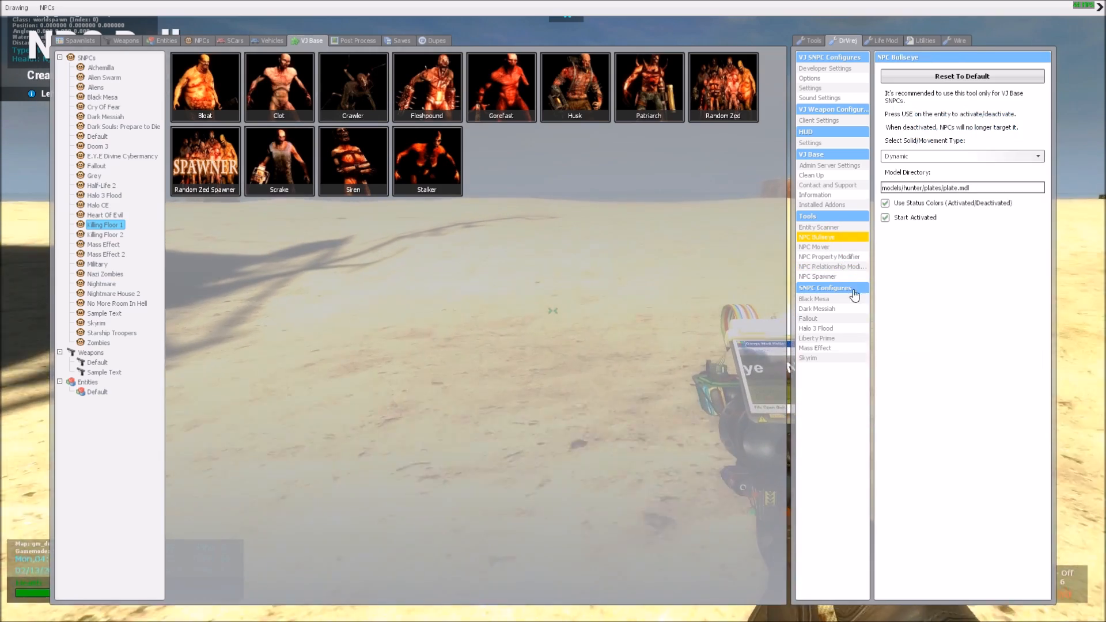
click(818, 275)
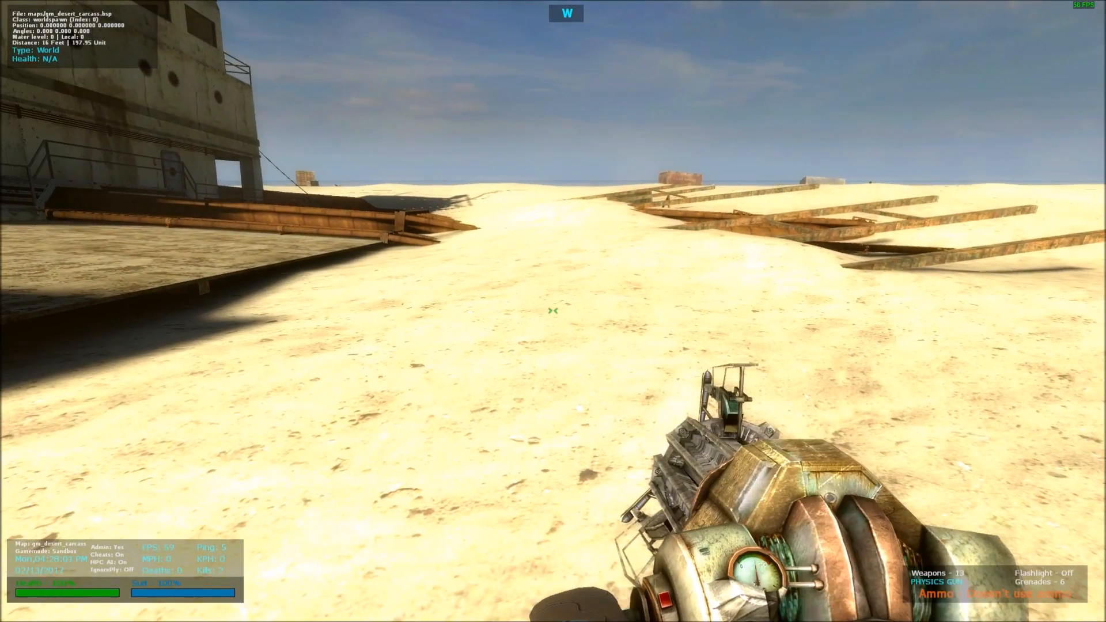
Bring up the spawn menu on the DrVrej NPC Spawner tool
key(q)
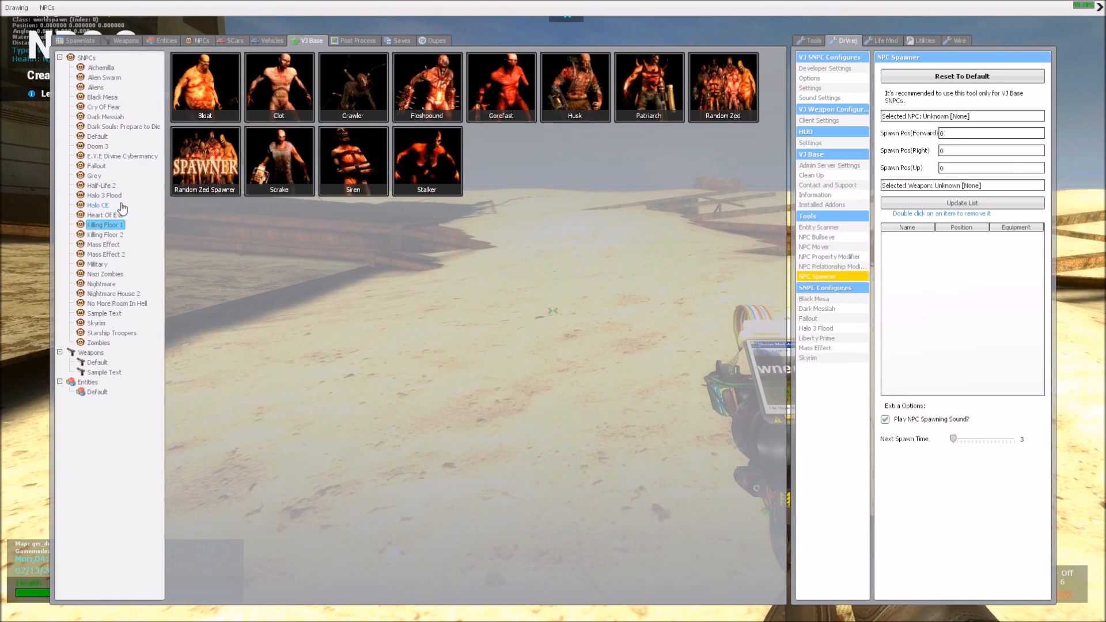
mouse_move(177, 305)
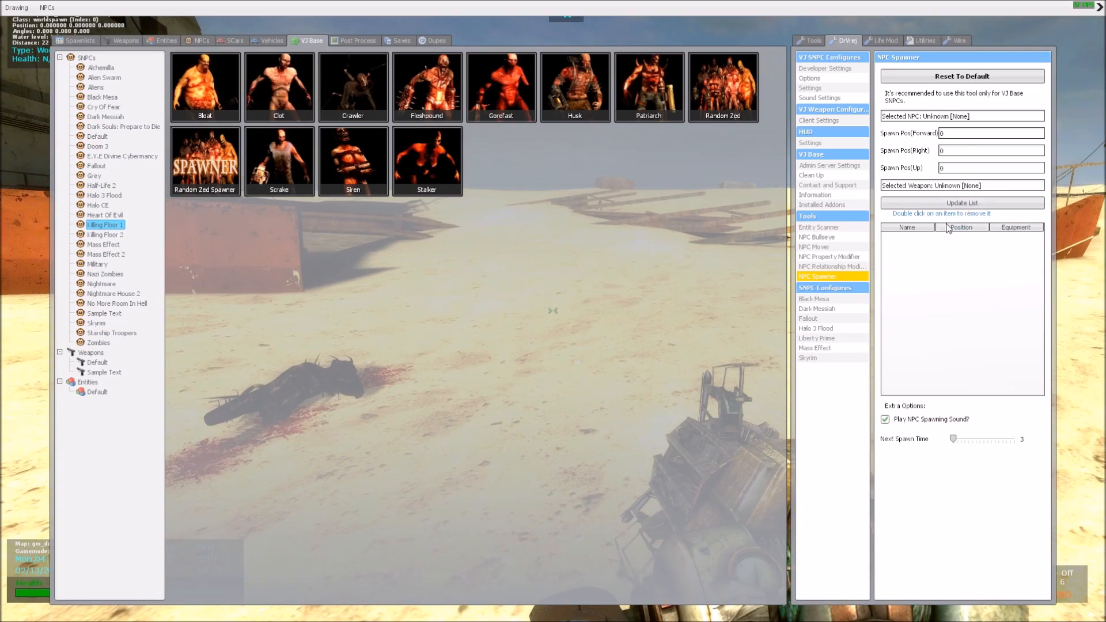
mouse_move(837, 176)
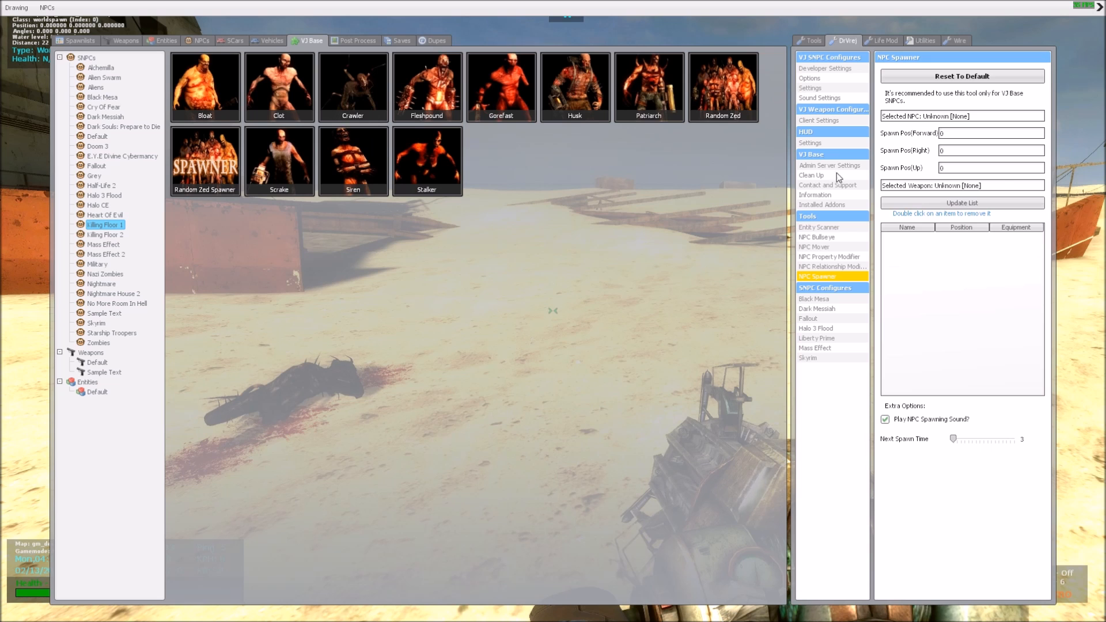
mouse_move(1022, 216)
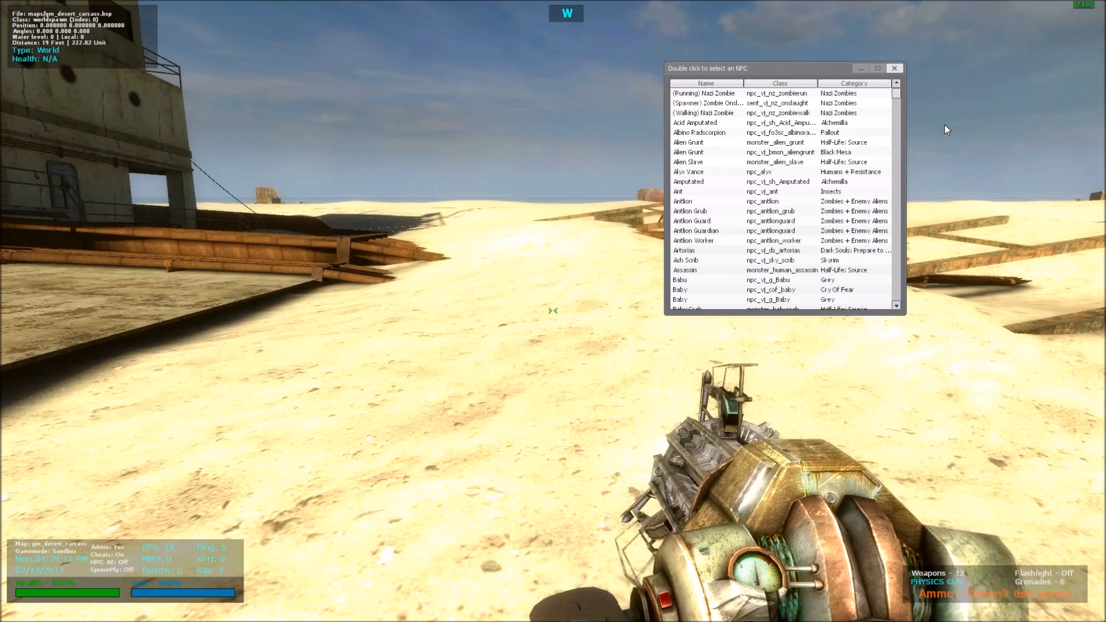
Sort the NPC list by category and choose Drone (npc_vj_as_drone) under Alien Swarm
scroll(down, 3)
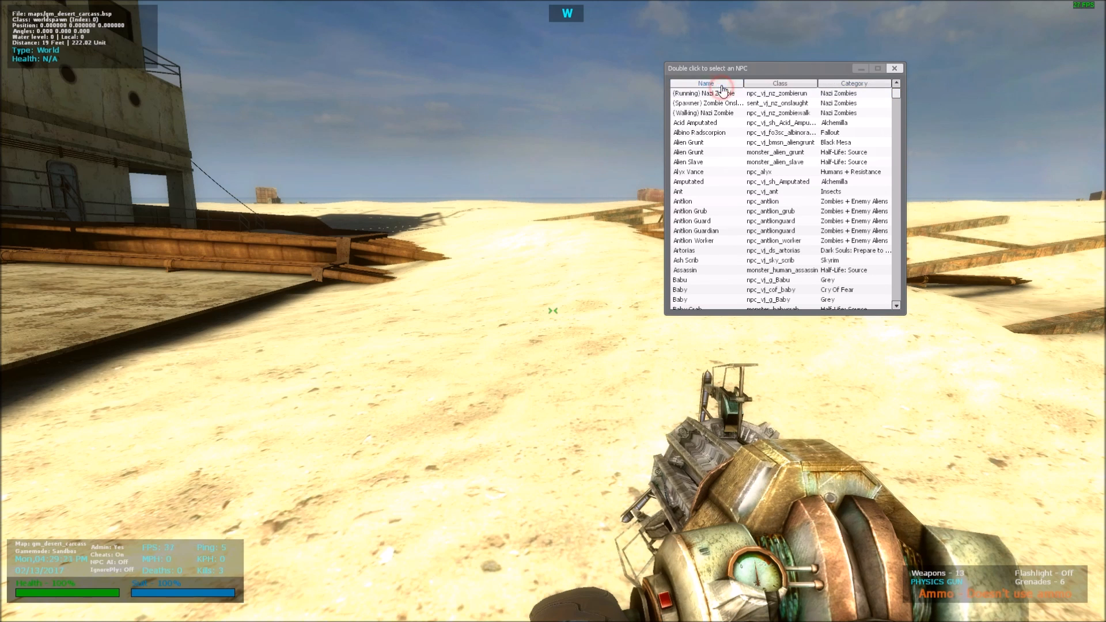
click(779, 83)
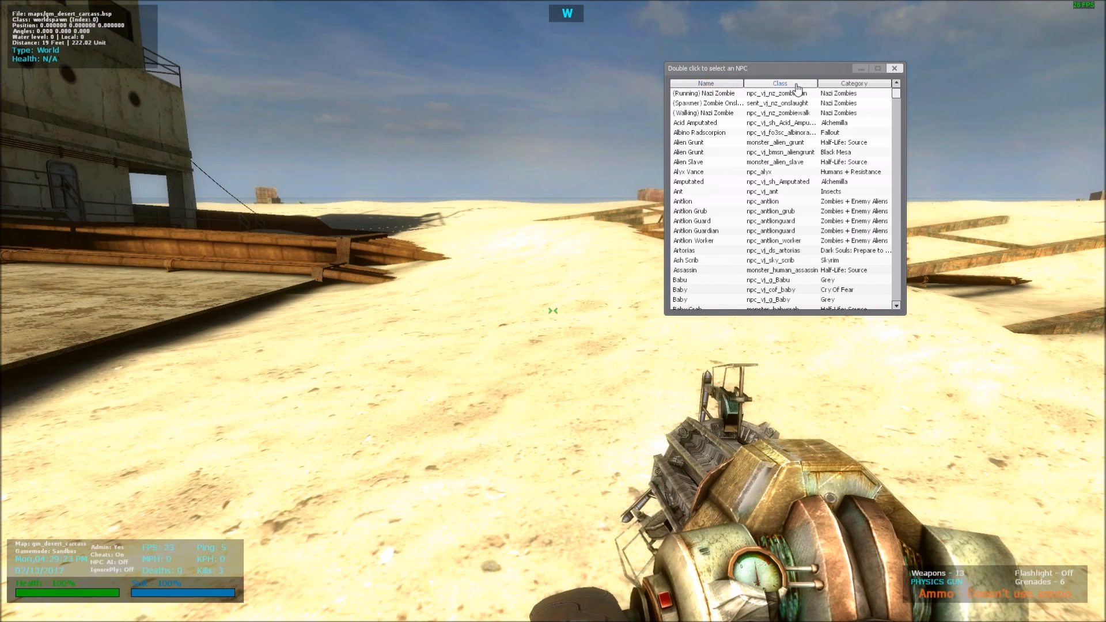
click(853, 82)
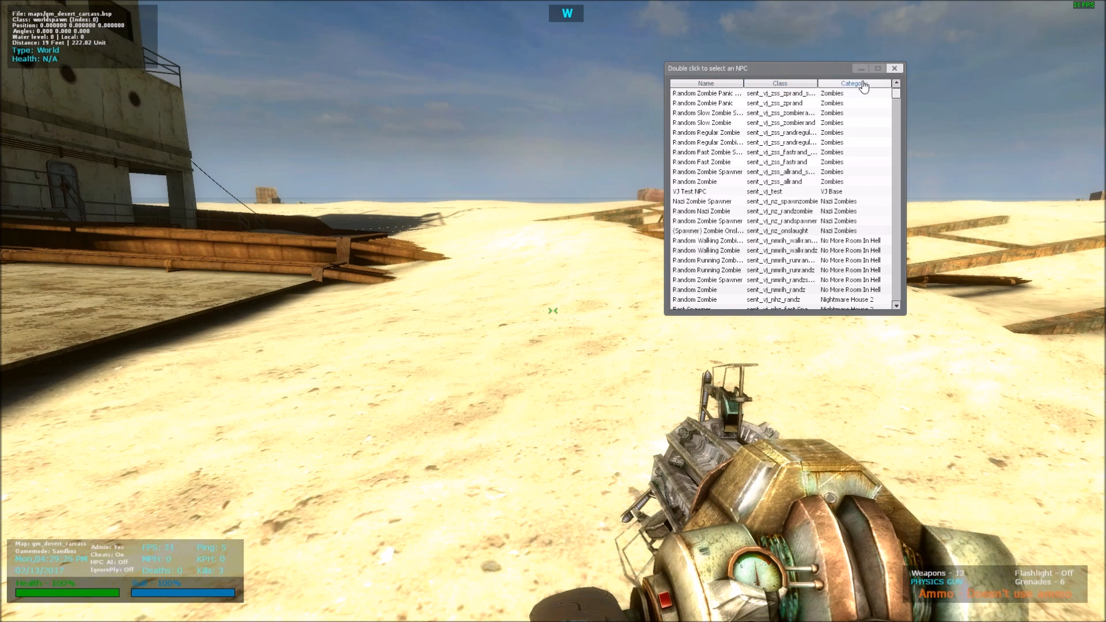
click(852, 83)
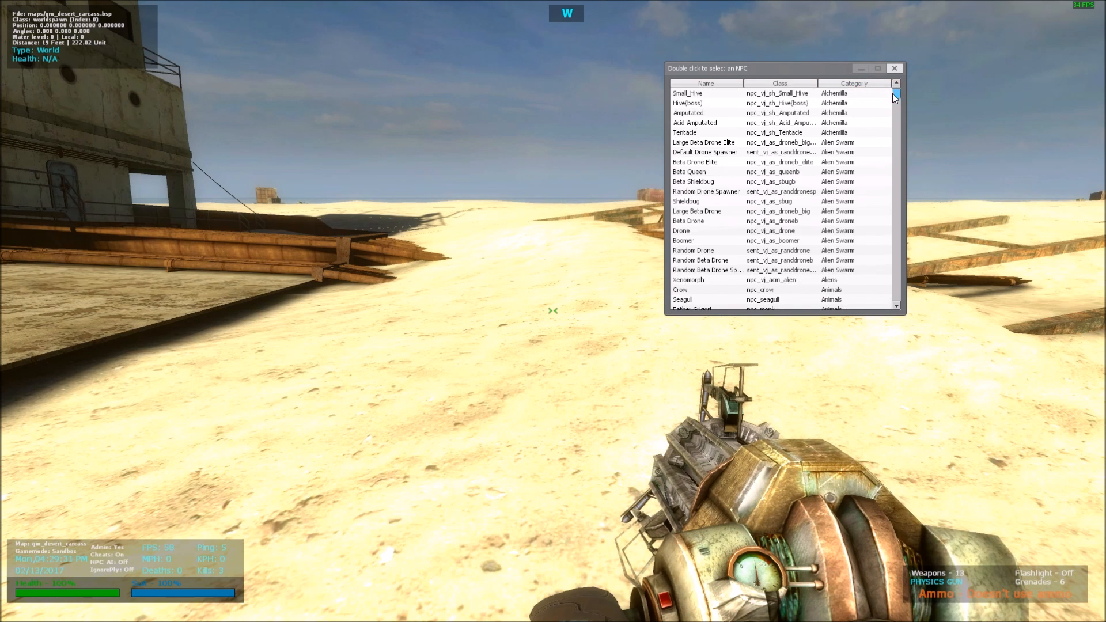
scroll(down, 3)
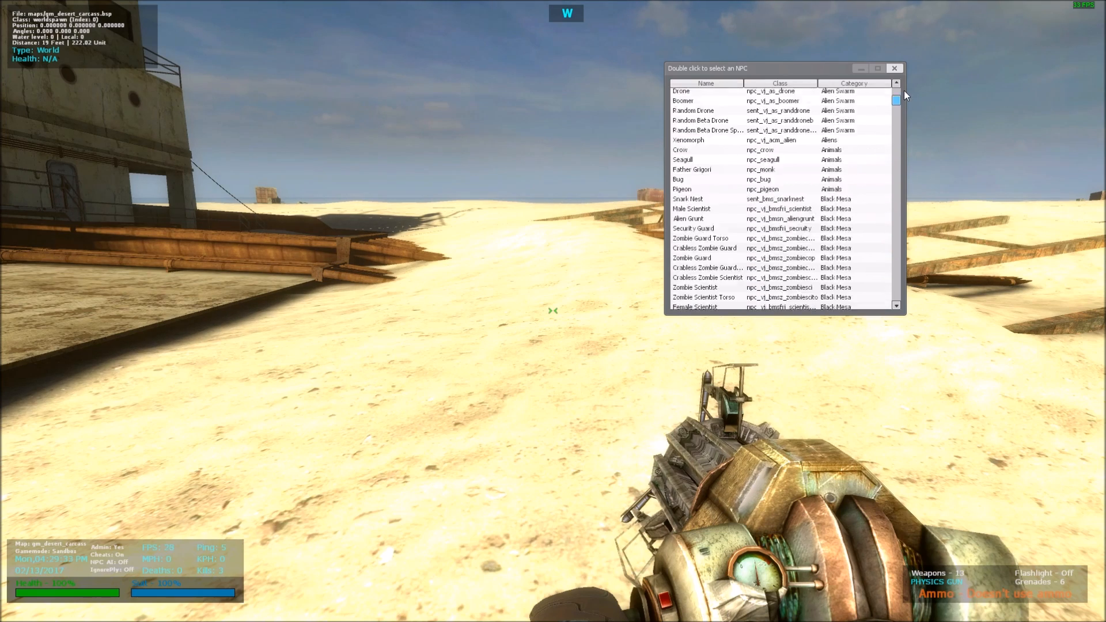
scroll(up, 3)
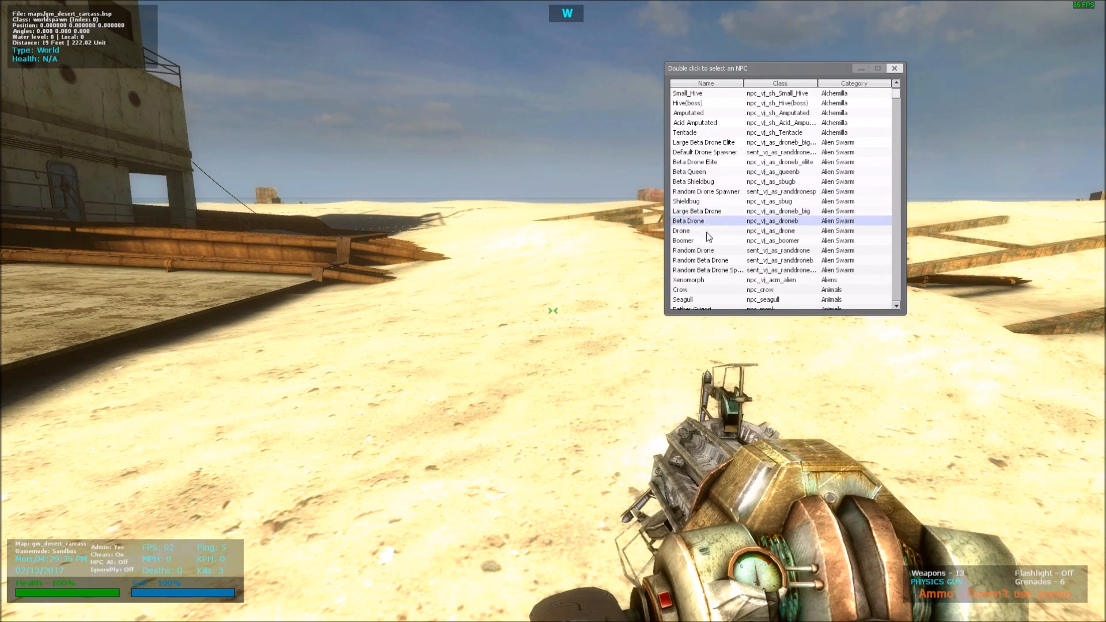
double_click(680, 230)
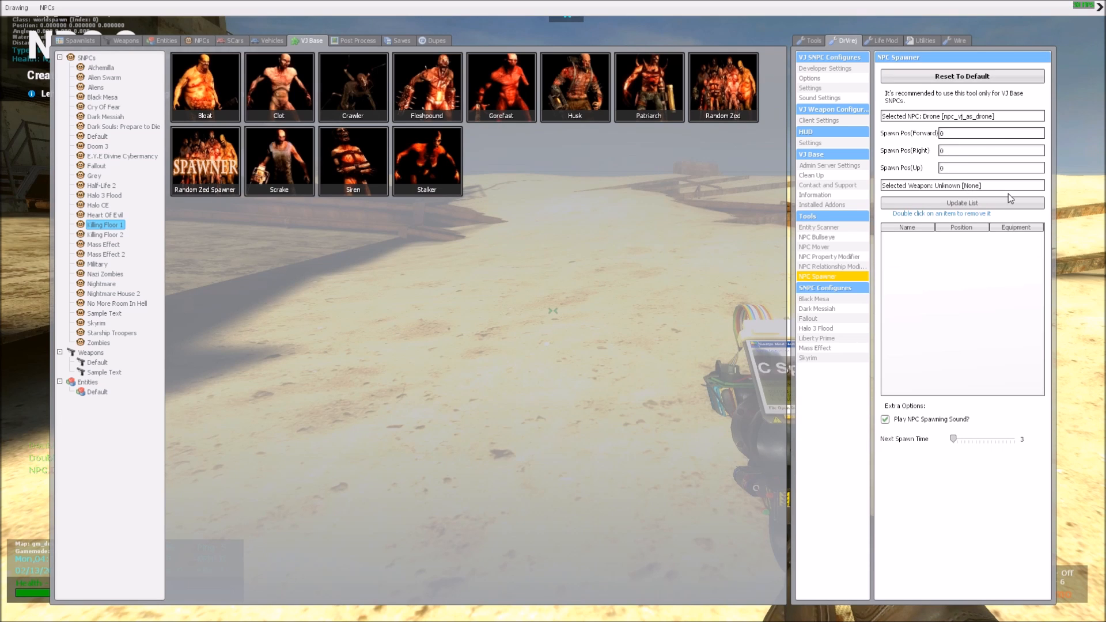
mouse_move(908, 220)
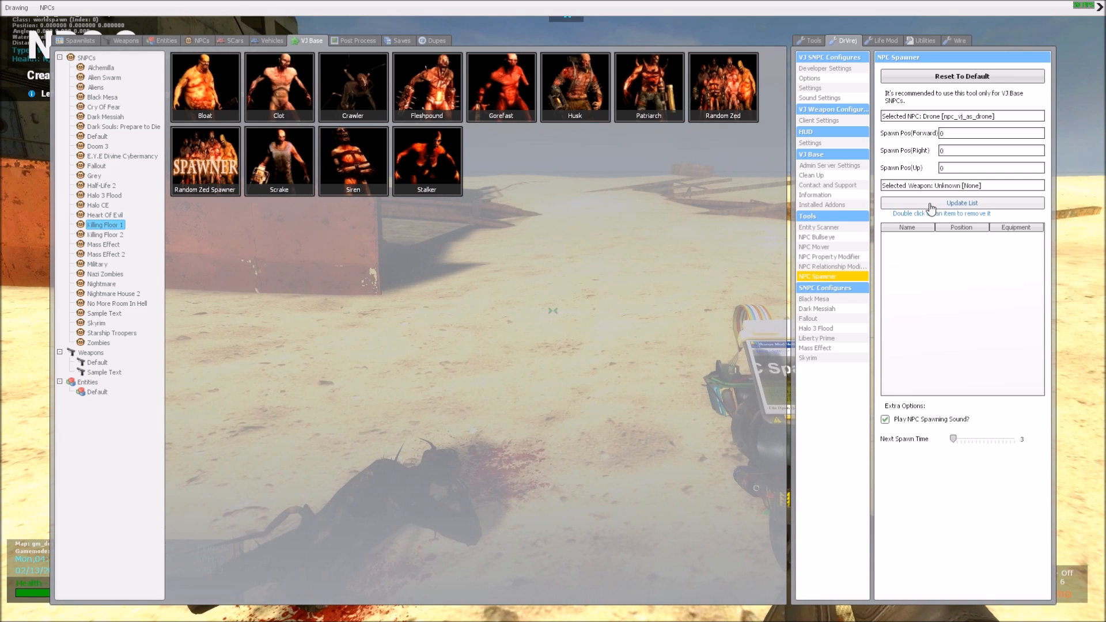
Add the Drone entry to the spawner list via Update List
click(961, 203)
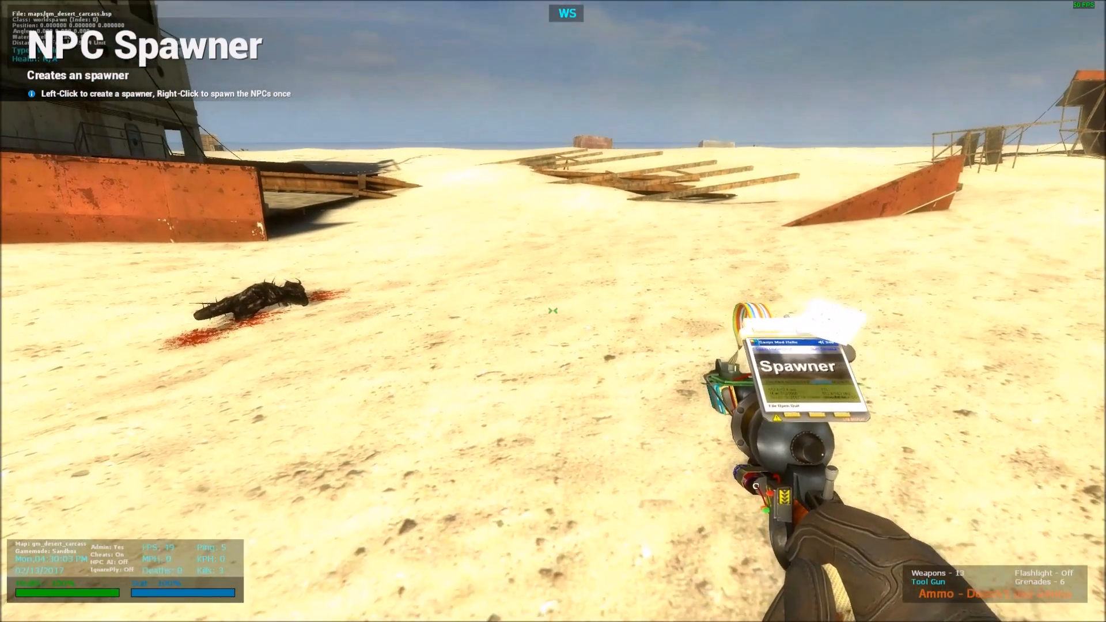
Spawn the listed Drones once on the desert sand and watch them die
right_click(555, 311)
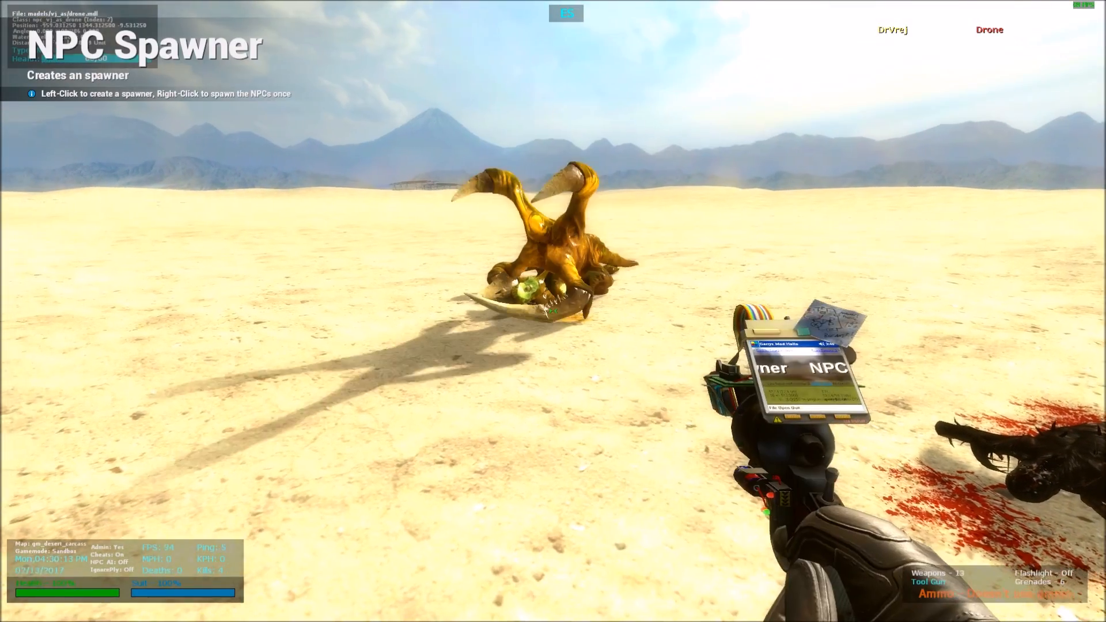
key(z)
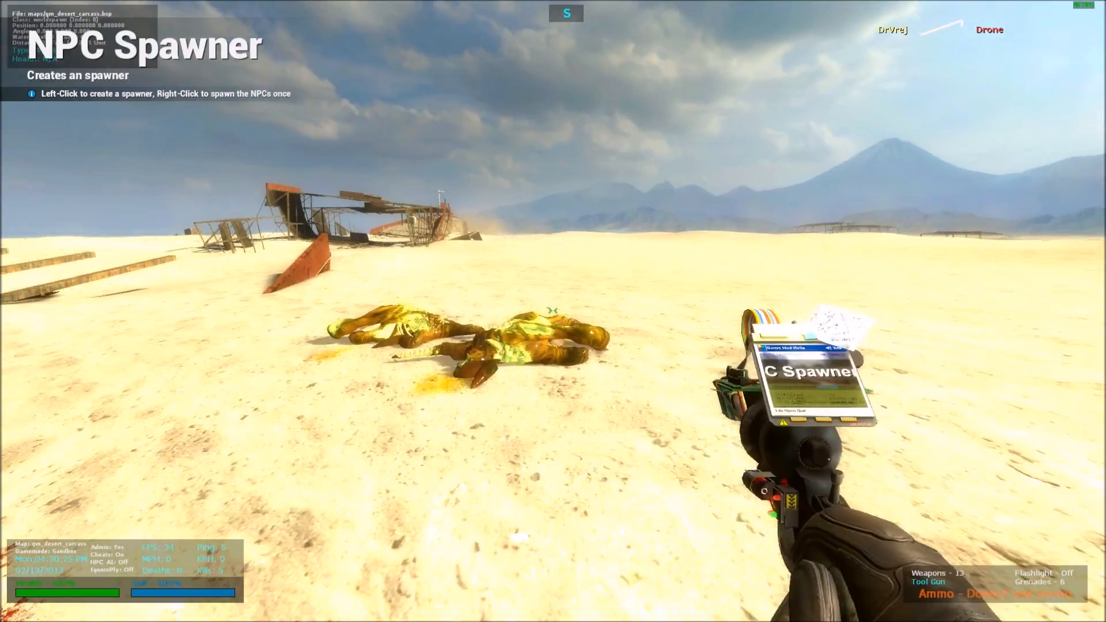
mouse_move(553, 311)
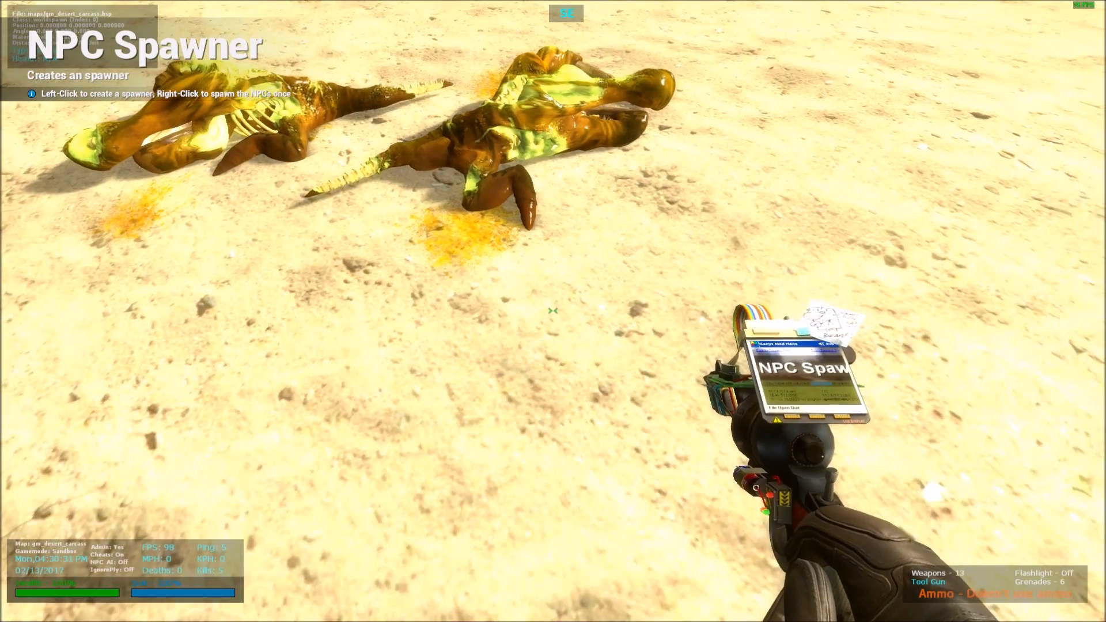
mouse_move(553, 311)
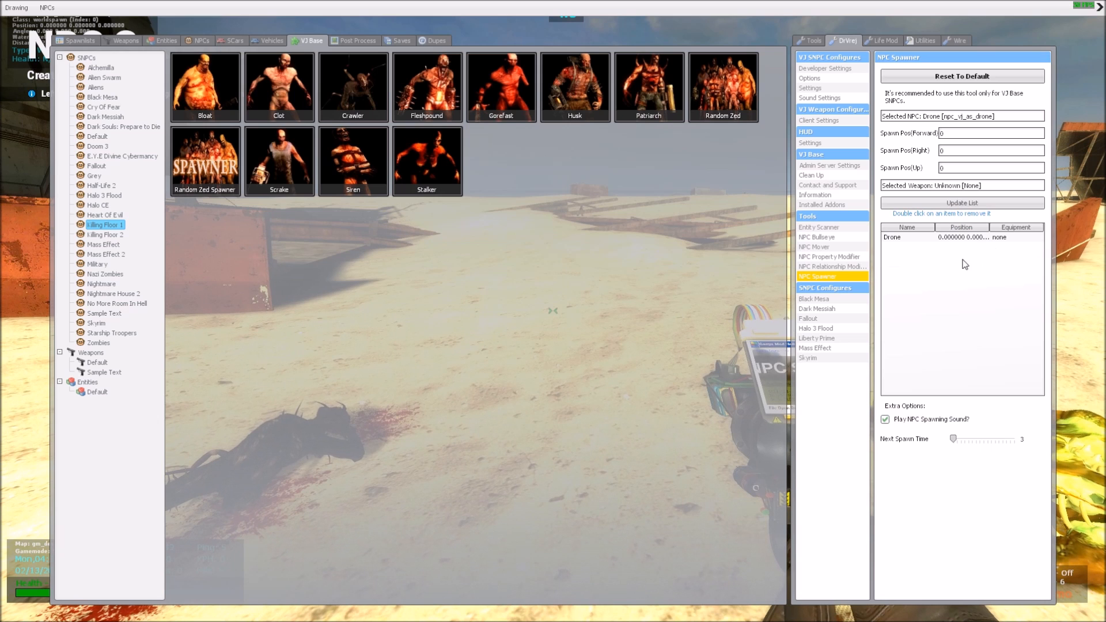
mouse_move(940, 280)
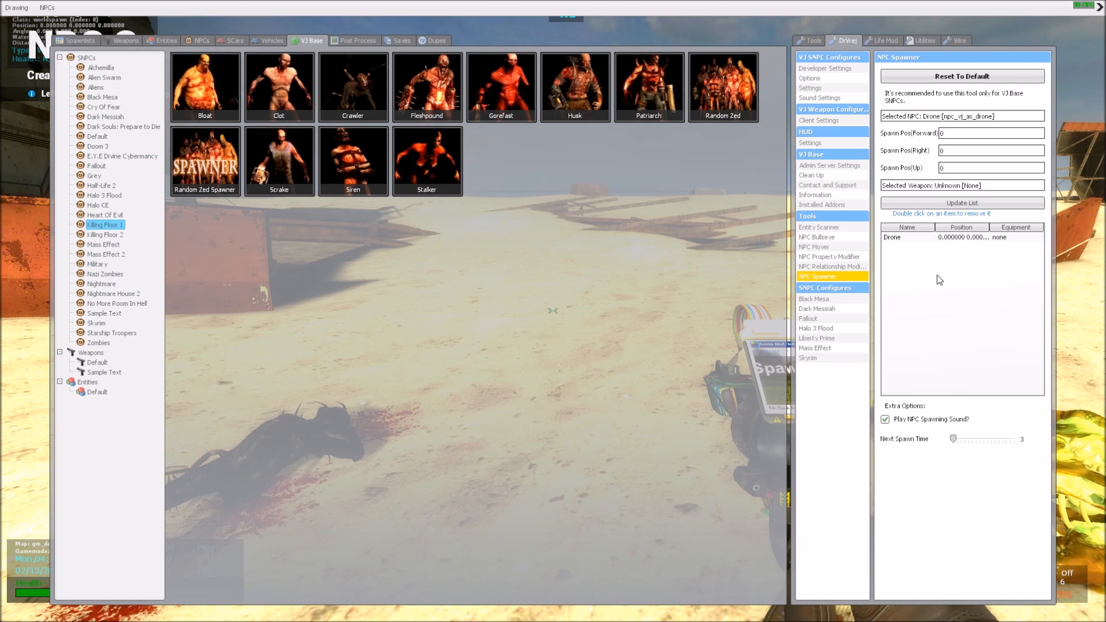
mouse_move(983, 285)
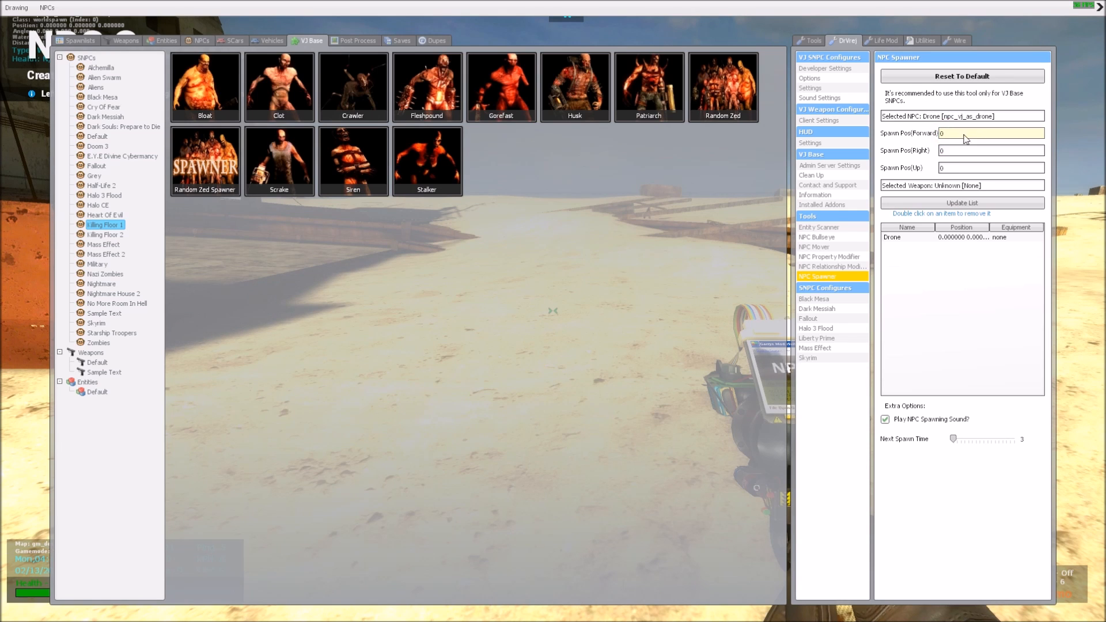
Set the spawn position offsets to 100 forward and 100 right for new drone entries
click(987, 133)
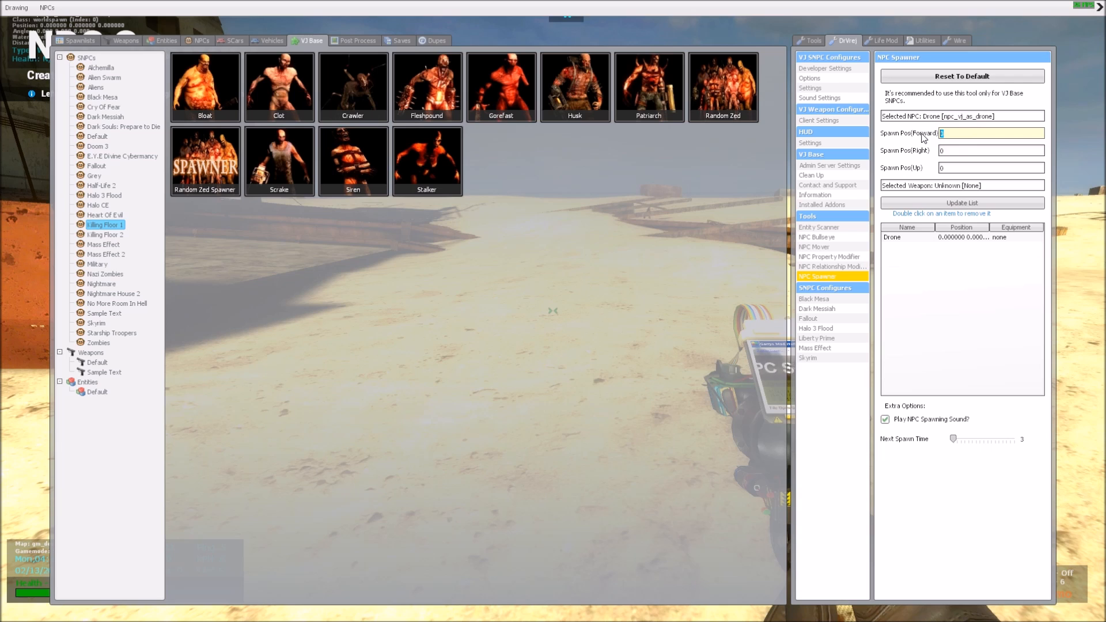
text(100)
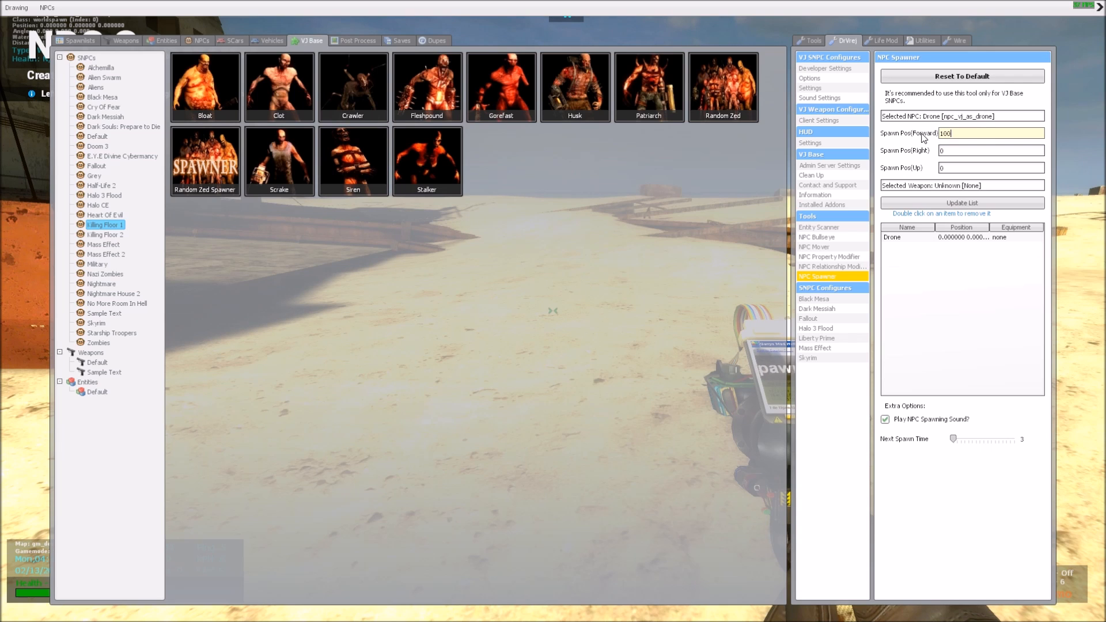
click(991, 149)
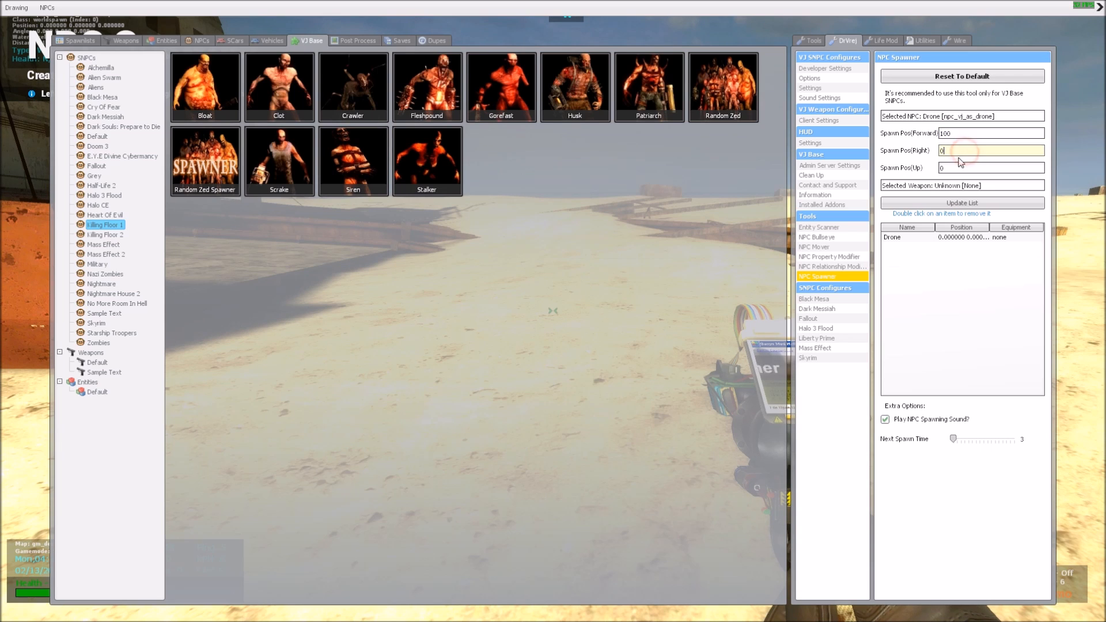
triple_click(991, 150)
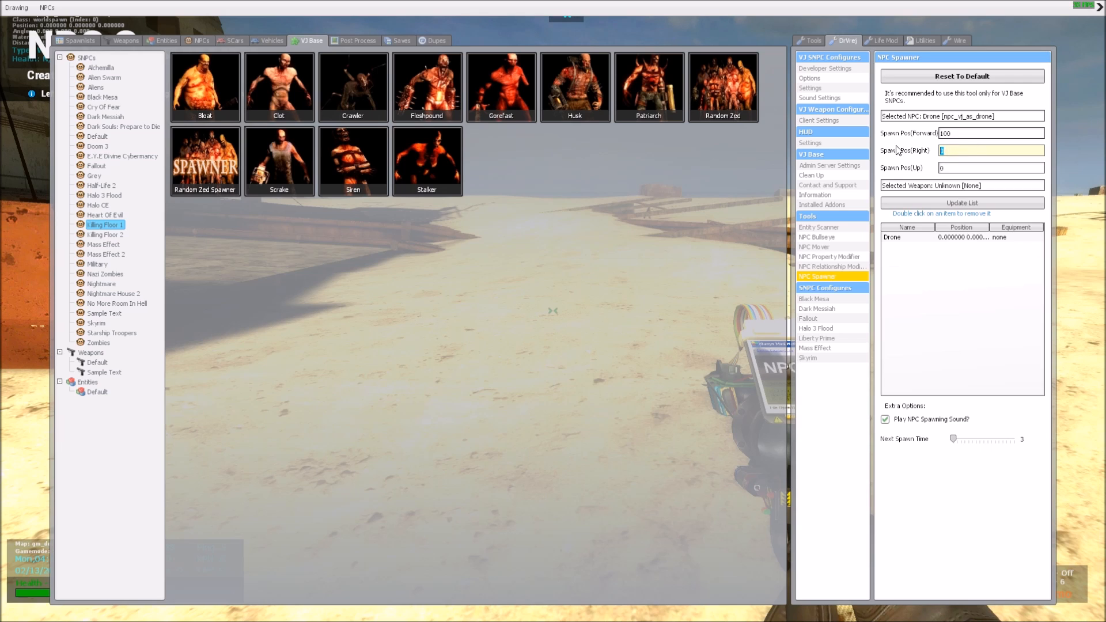
mouse_move(1003, 275)
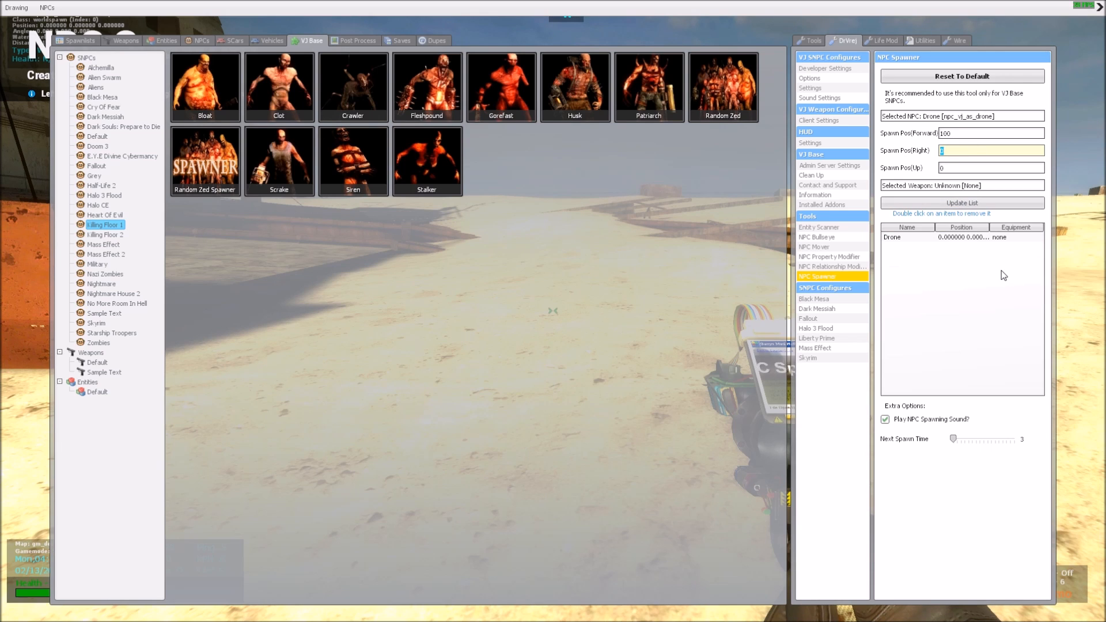
text(100)
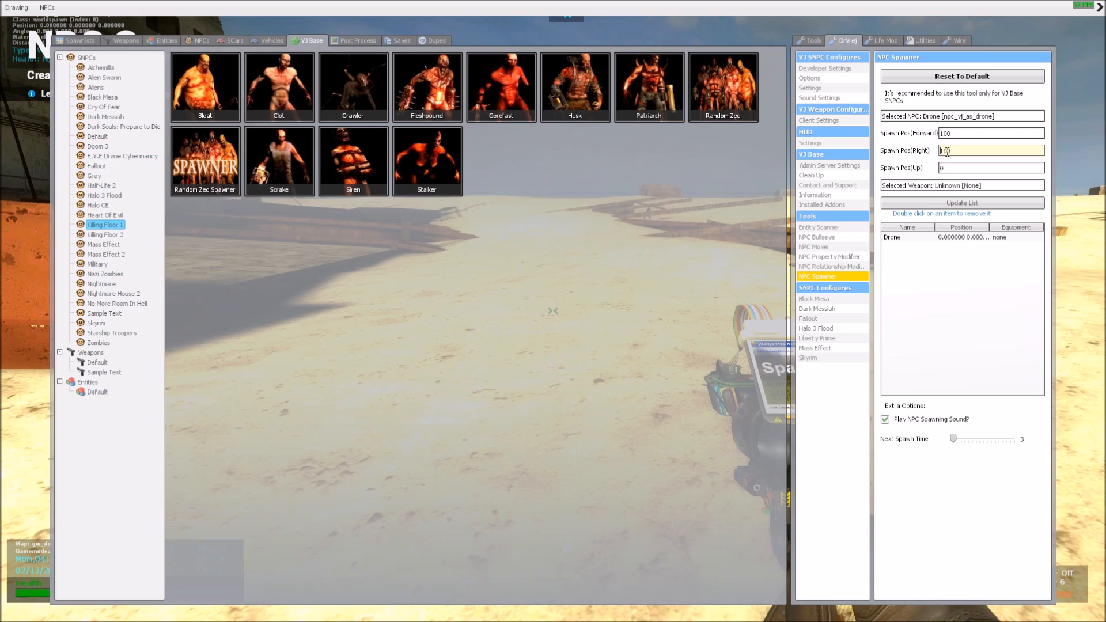
click(991, 132)
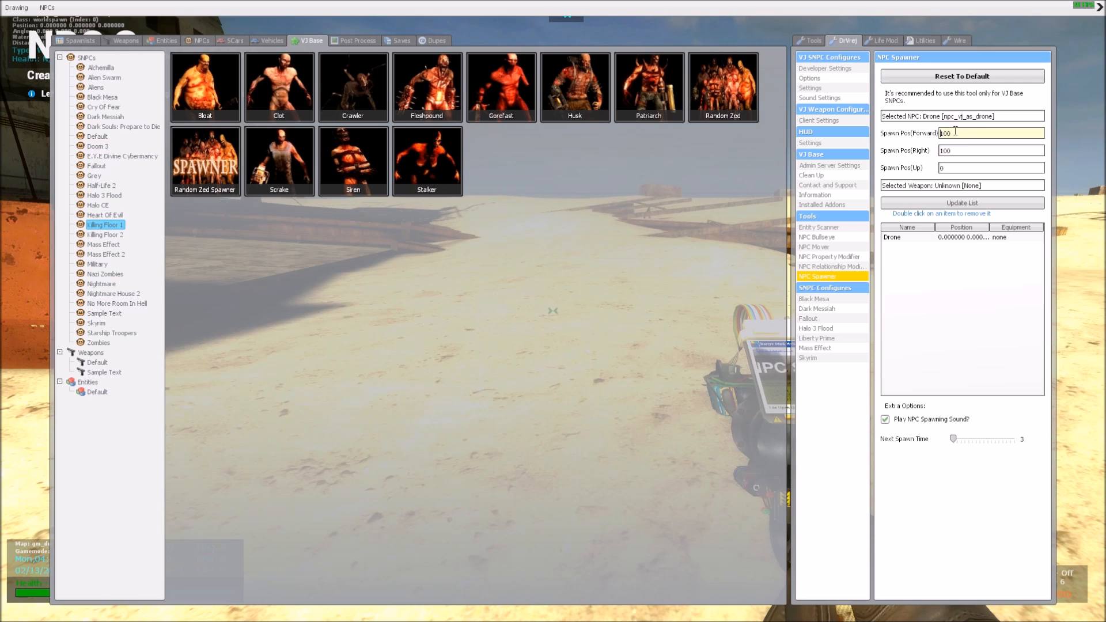
click(989, 167)
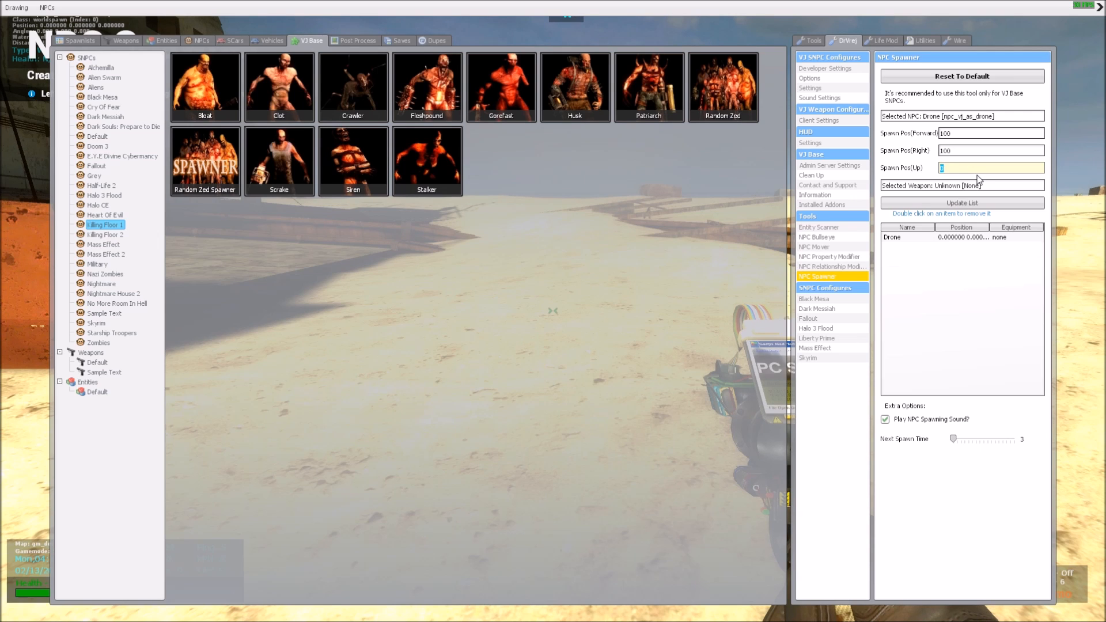
text(100)
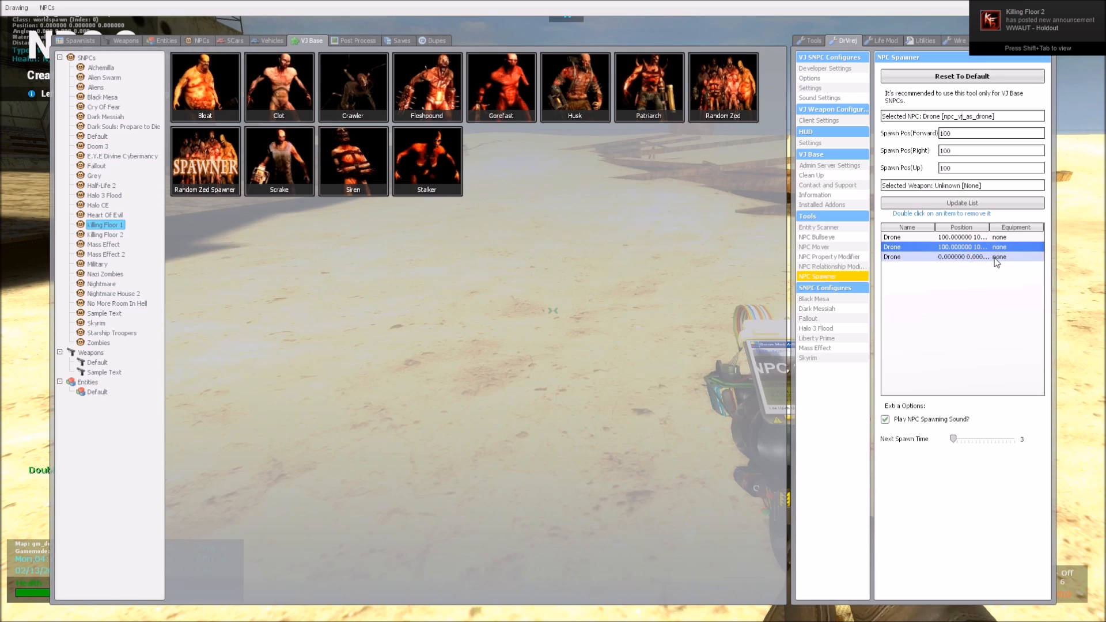
Remove an extra drone entry from the spawn list
double_click(960, 257)
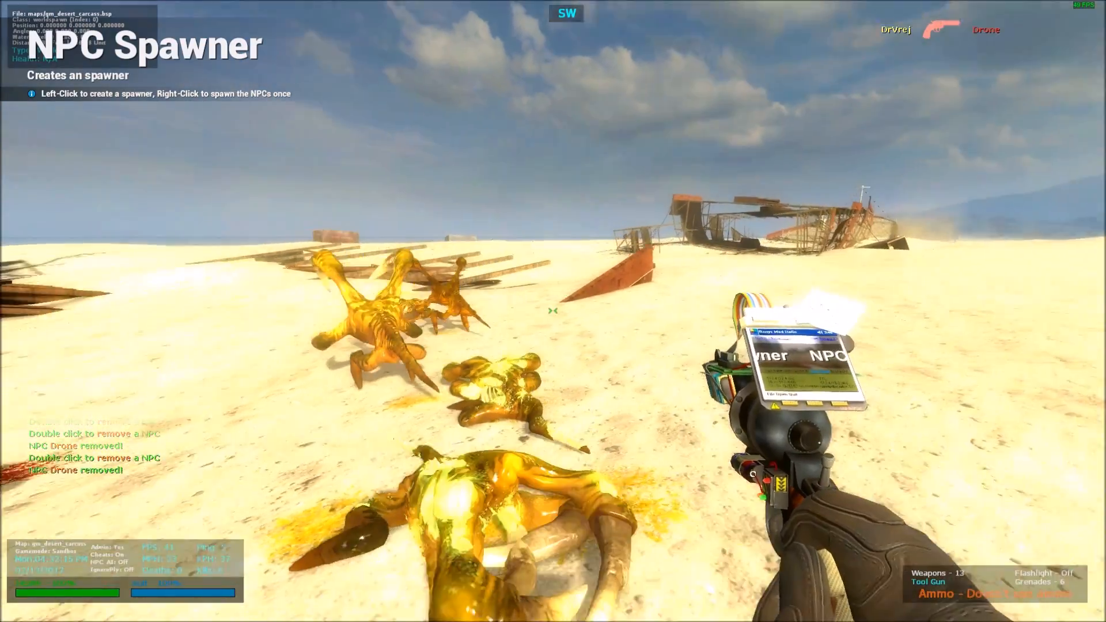
Reopen the spawn menu on the NPC Spawner panel listing two drone entries
key(q)
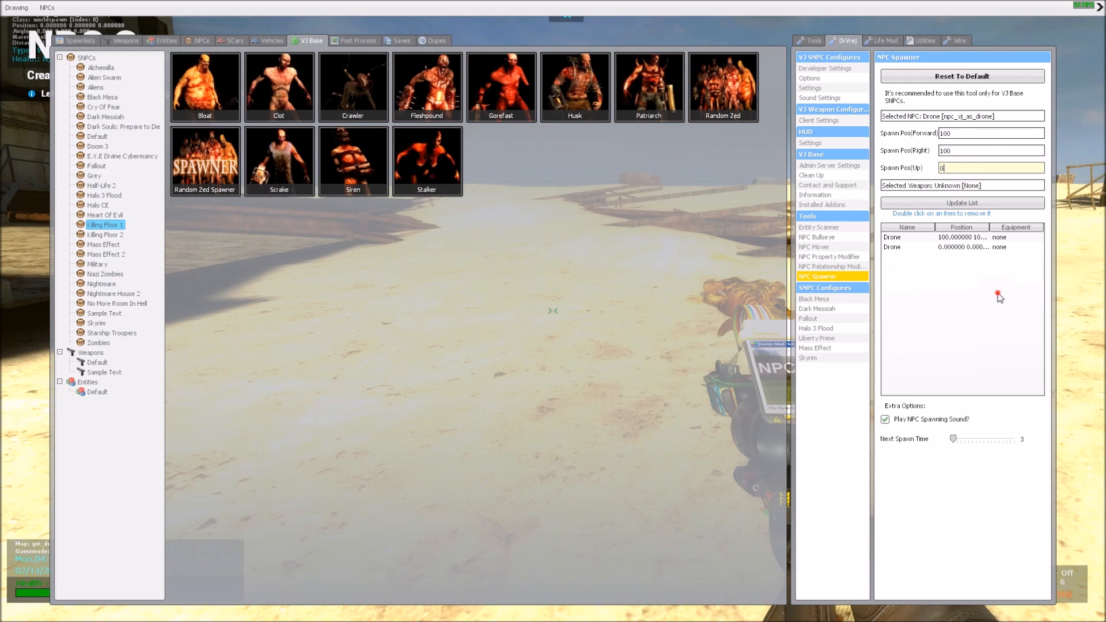
Add a drone entry offset 100 forward and -100 right, then spawn and shoot at the drones
click(944, 246)
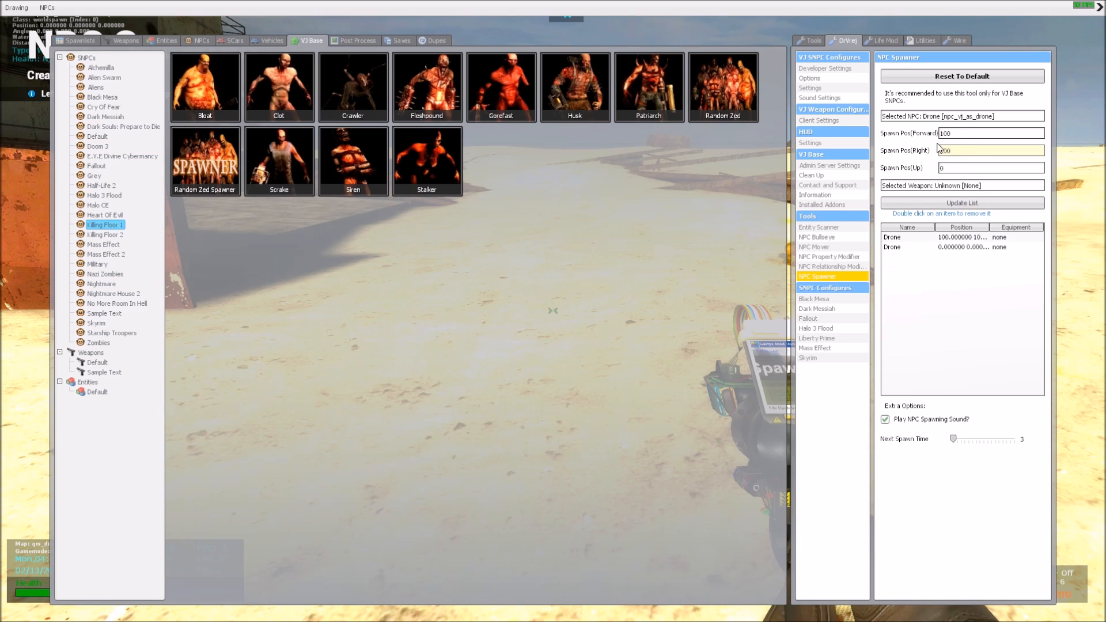
click(990, 150)
text(-100)
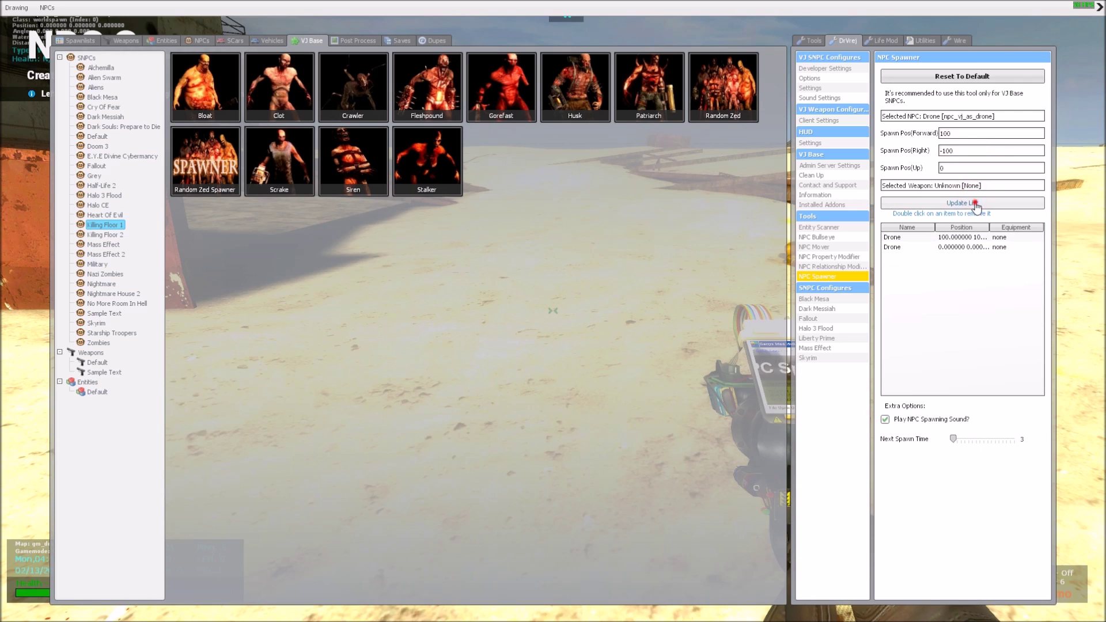
click(961, 202)
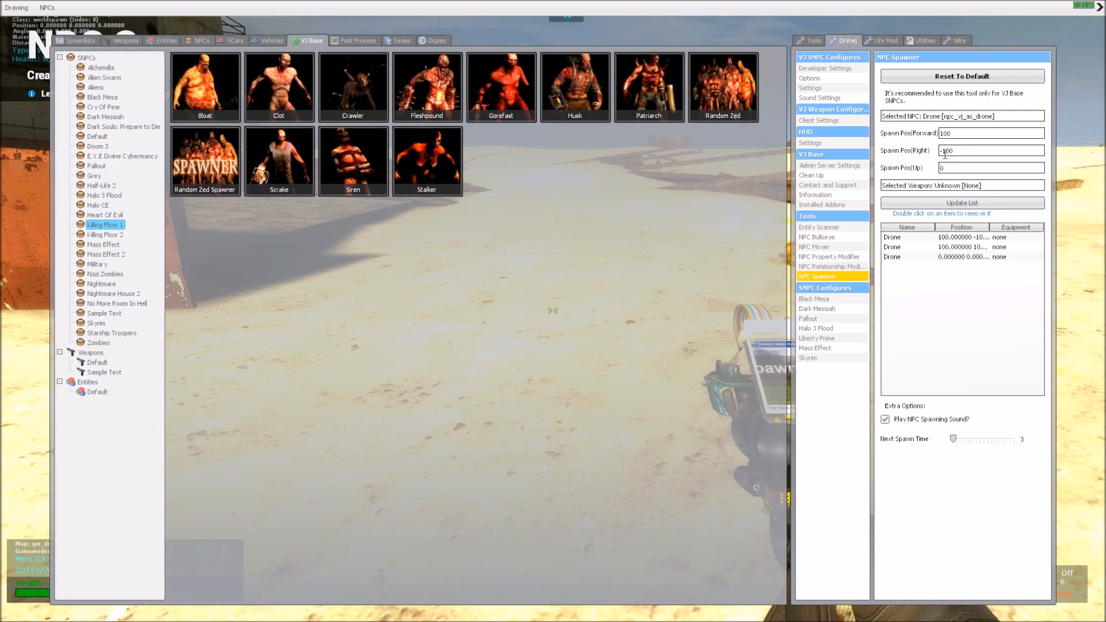
triple_click(991, 150)
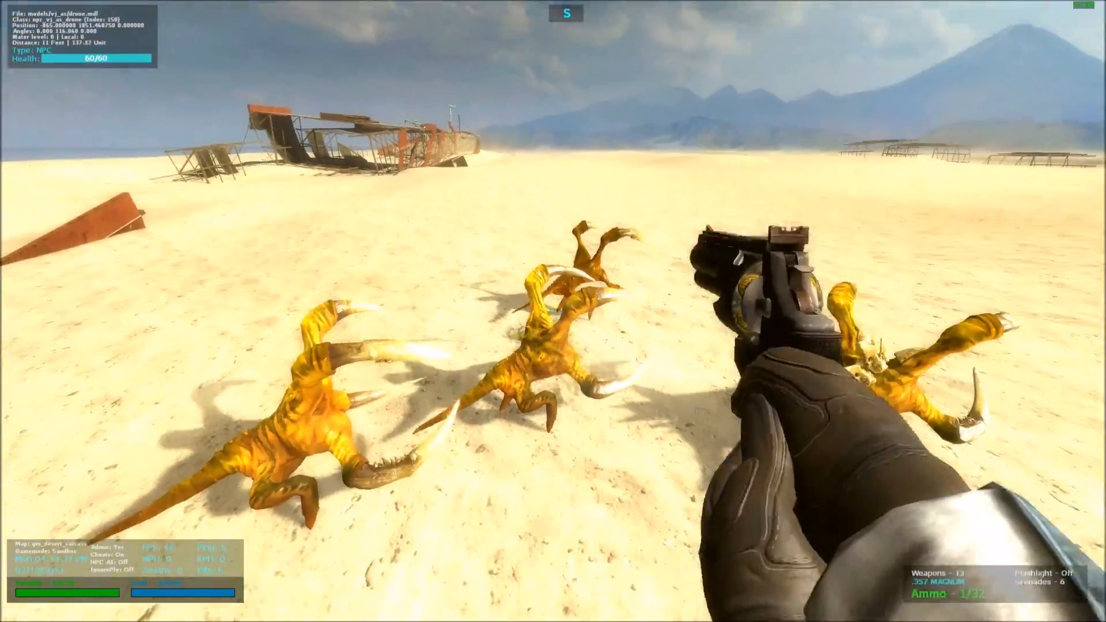
click(553, 311)
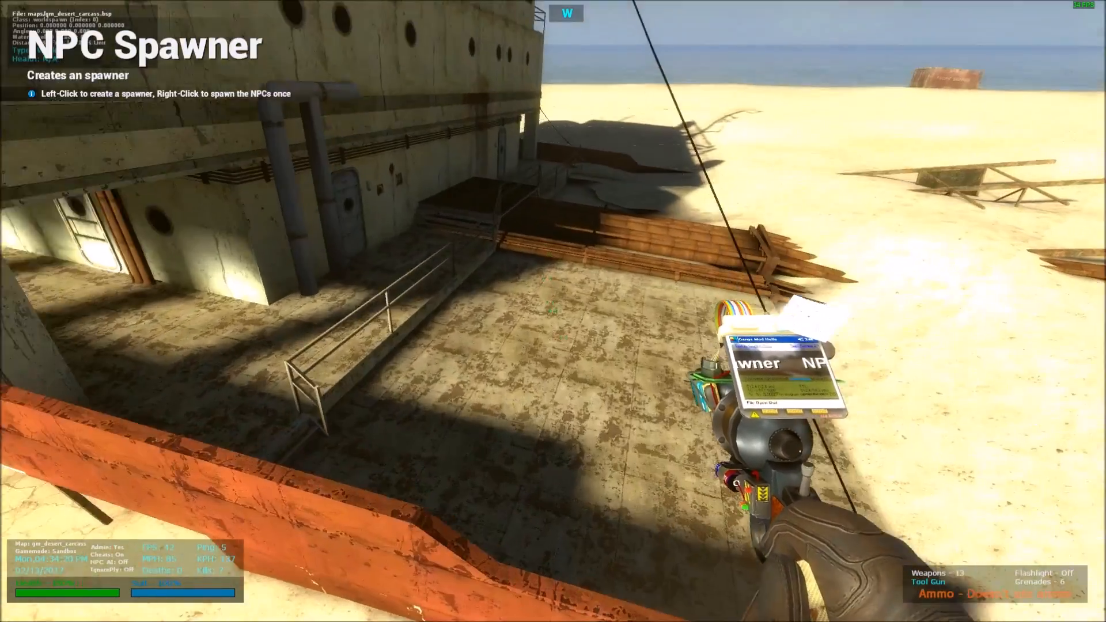
Spawn the configured drones once on the ship deck and fight them with the crowbar
right_click(553, 311)
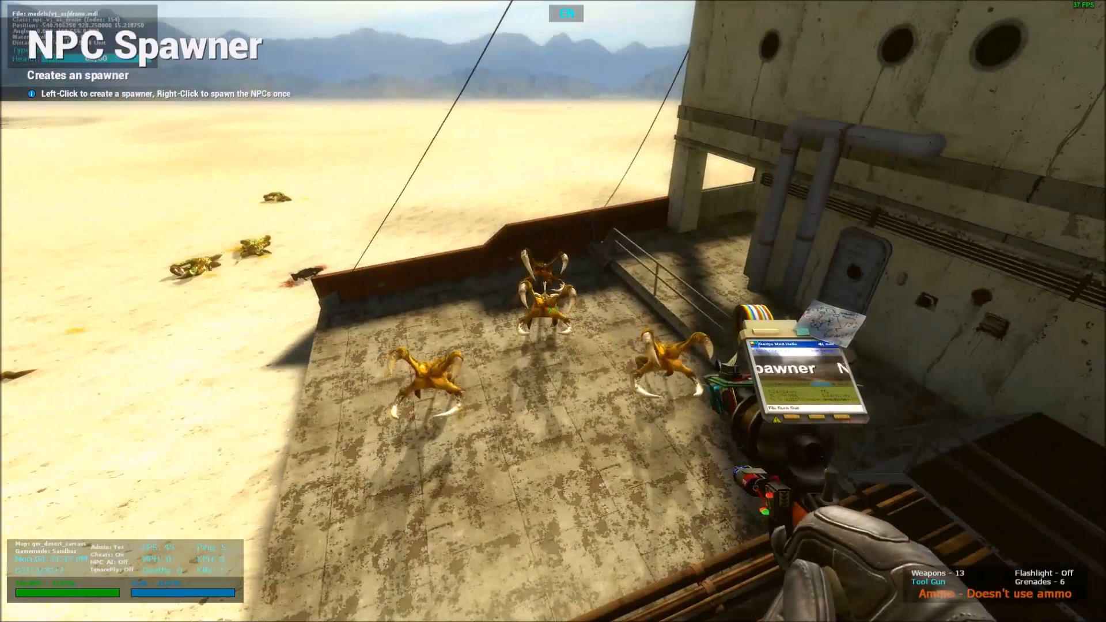
key(z)
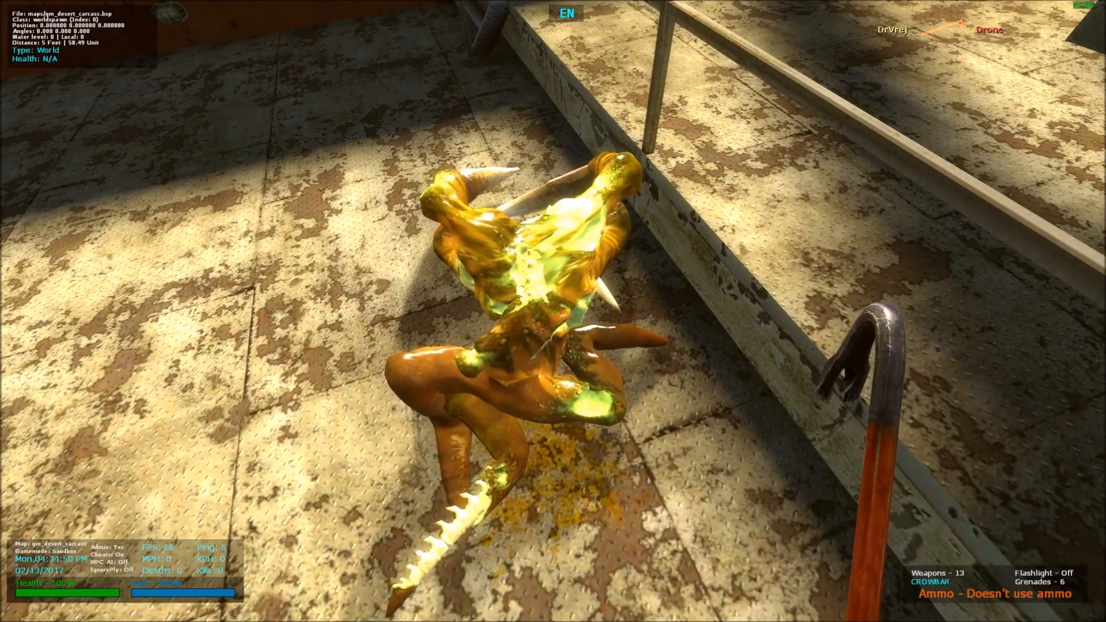
mouse_move(553, 311)
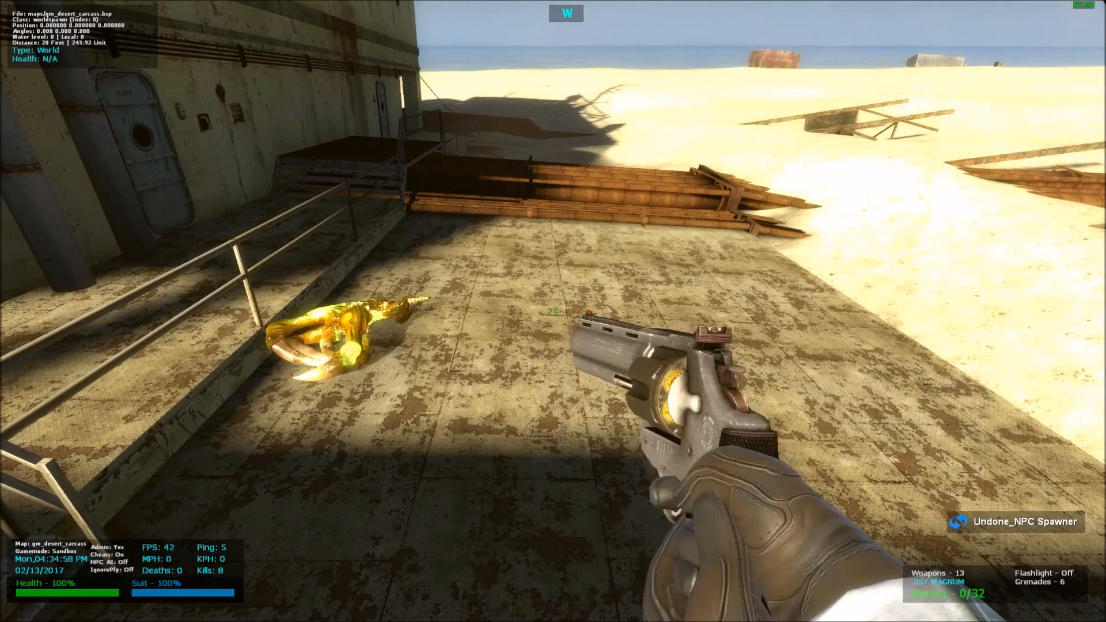
Switch back to the Tool Gun and reopen the spawn menu showing four drone entries
key(q)
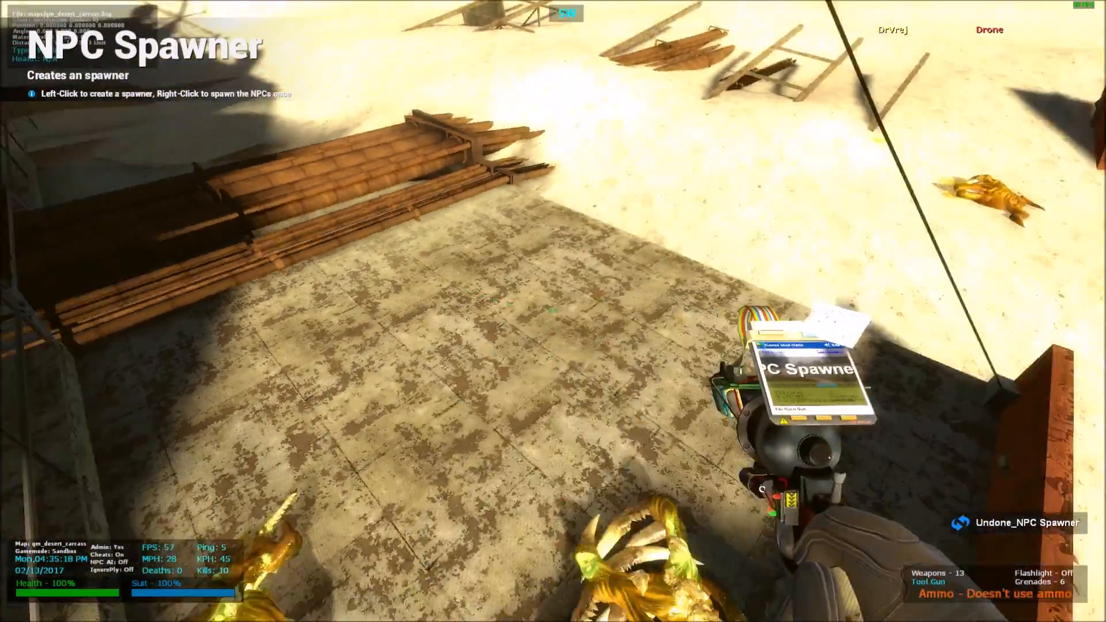
key(q)
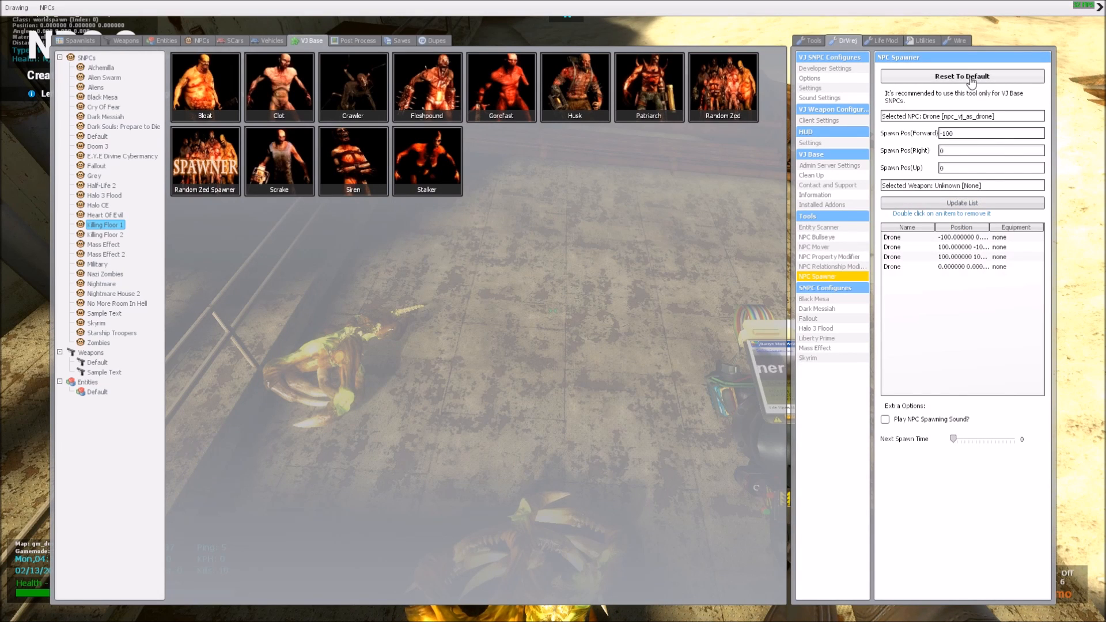
Reset the NPC Spawner to defaults and remove the Drone entry from its spawn list
click(960, 76)
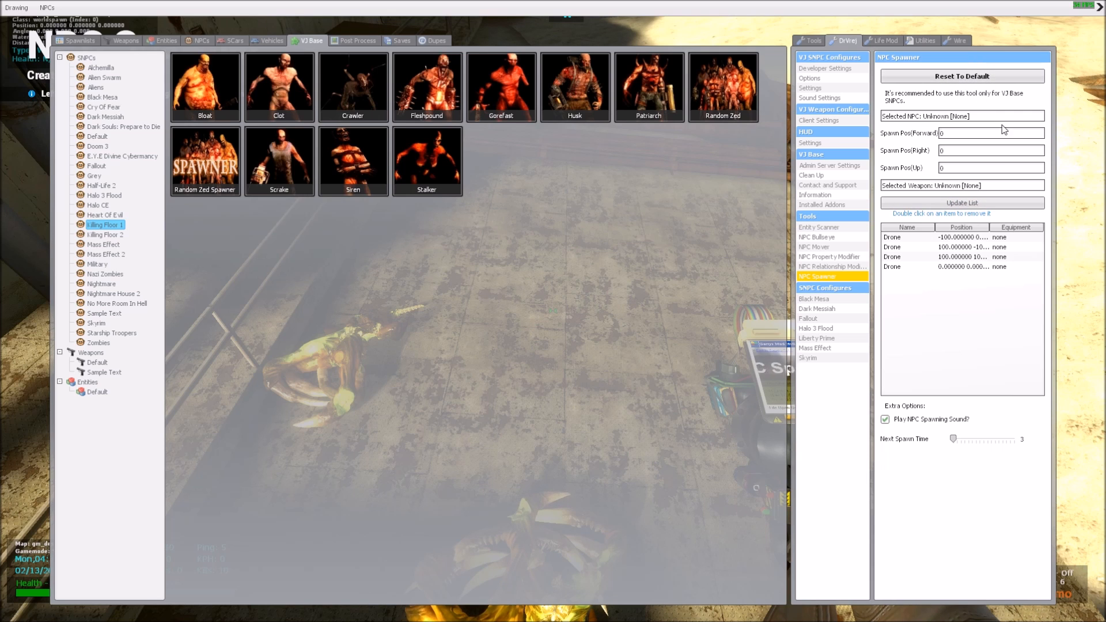
click(961, 256)
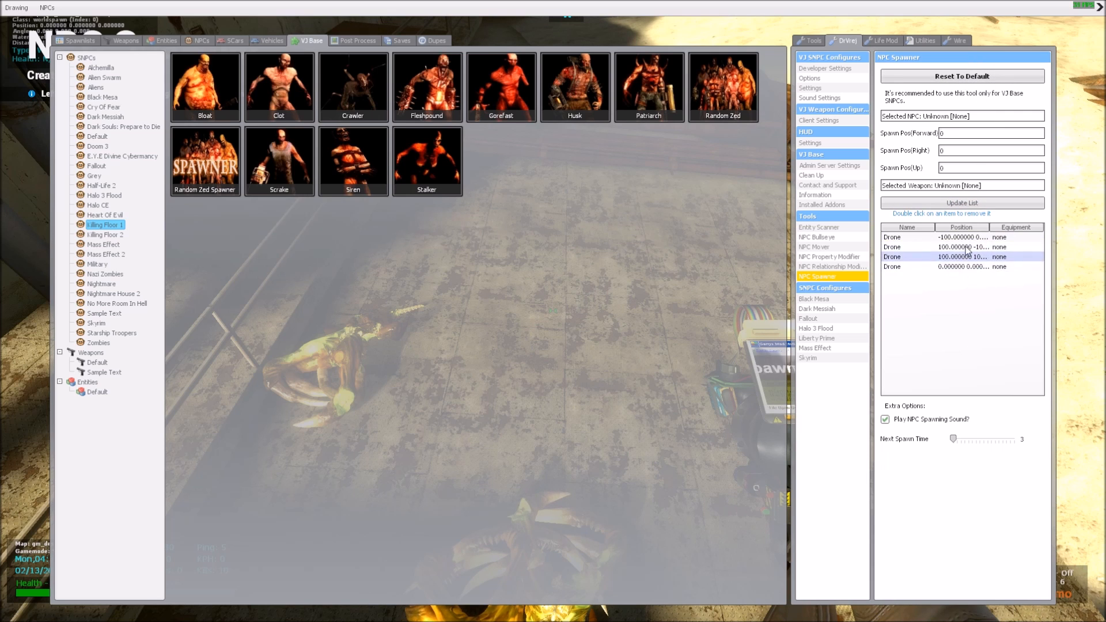
double_click(930, 247)
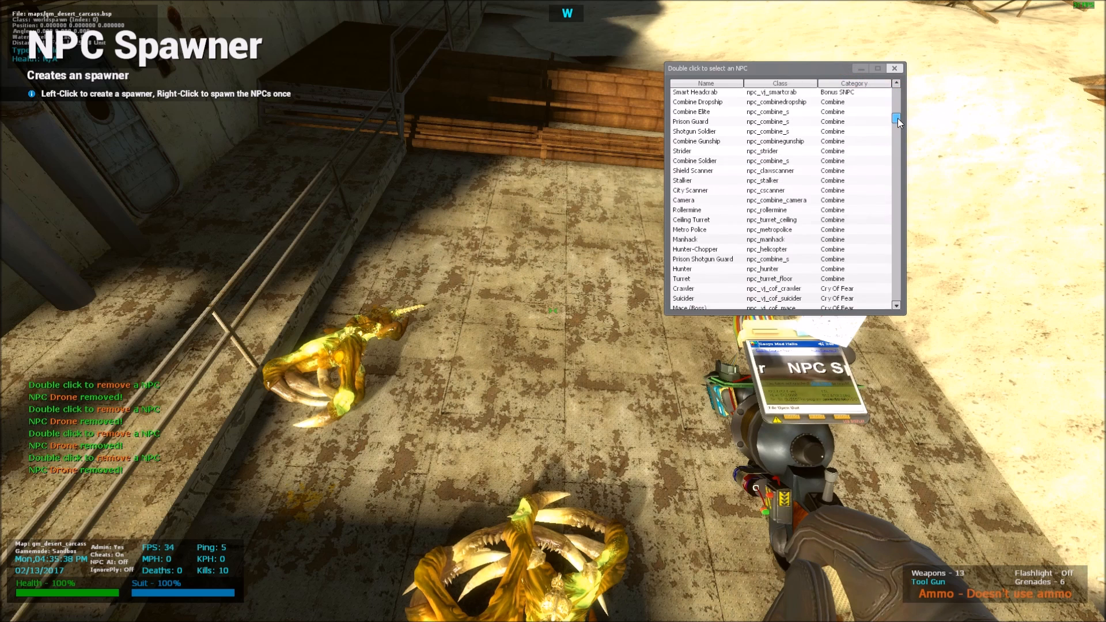
Choose HECU Marine as the spawner's NPC and V3_SMG1 as its weapon
scroll(down, 3)
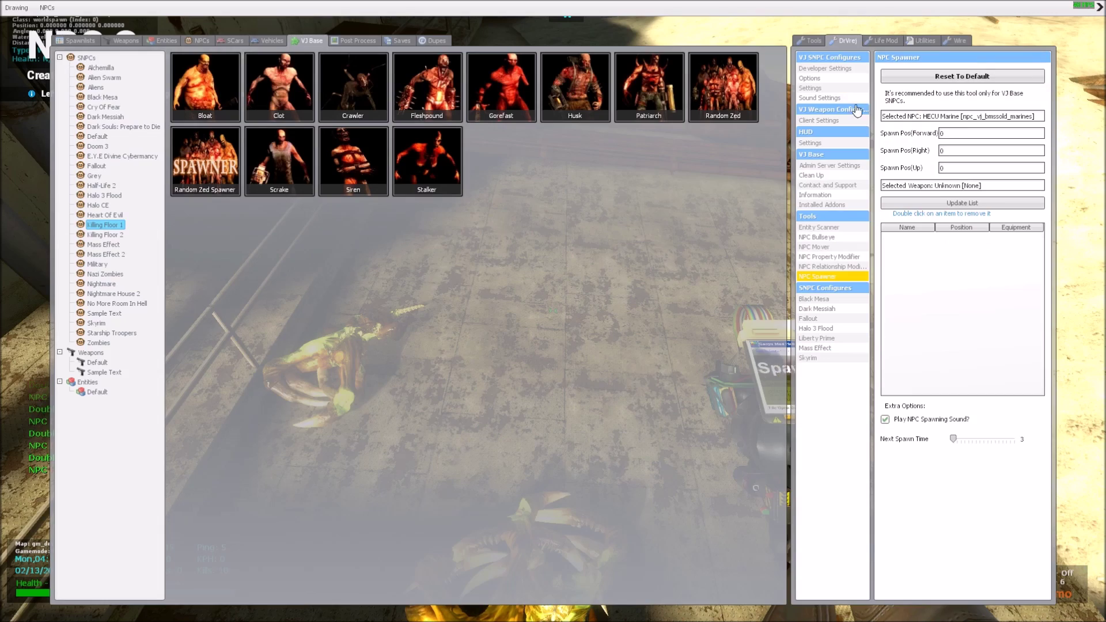
click(961, 184)
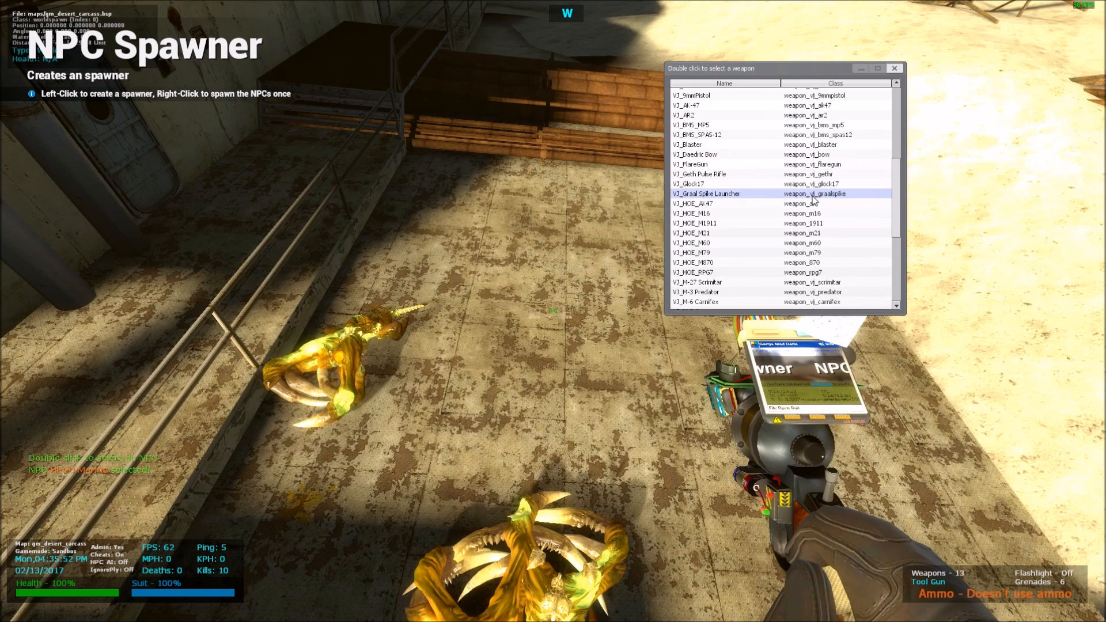
scroll(down, 3)
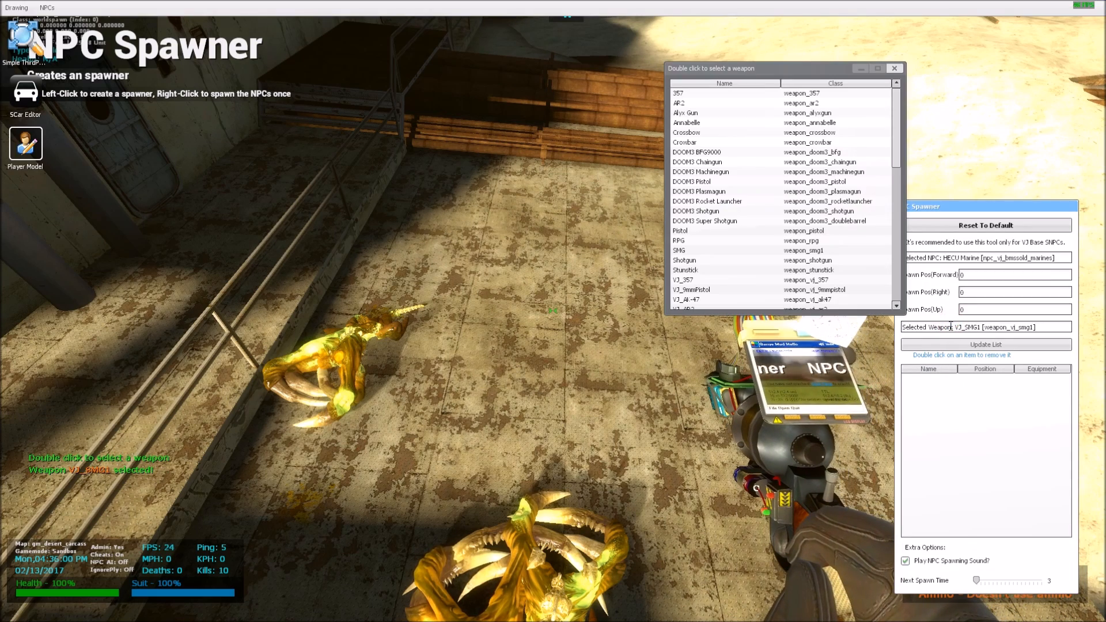
click(894, 68)
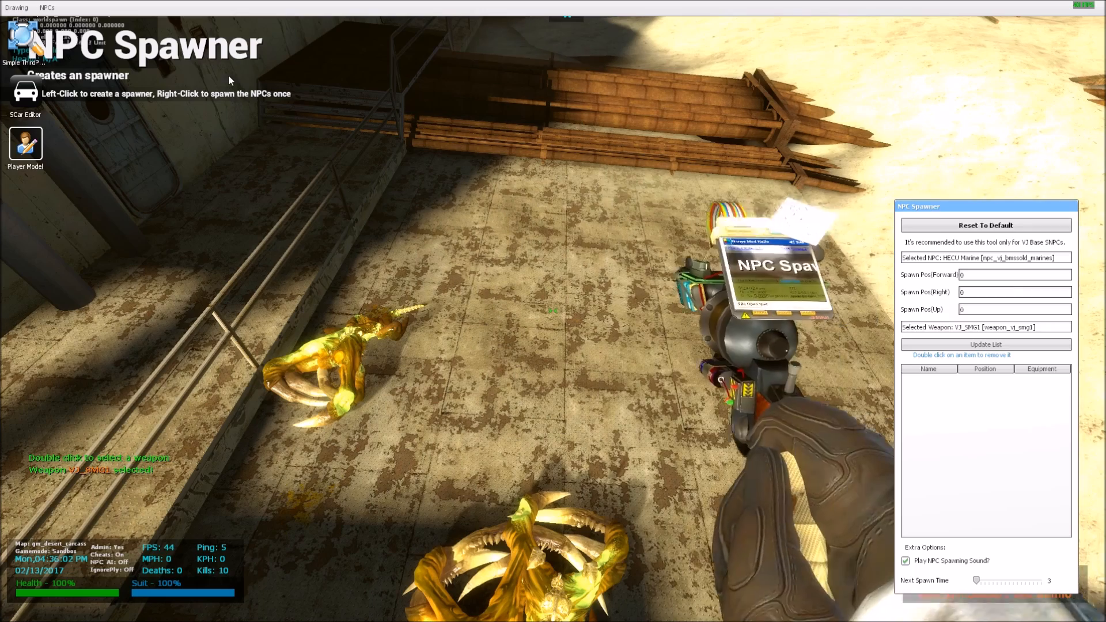
click(46, 7)
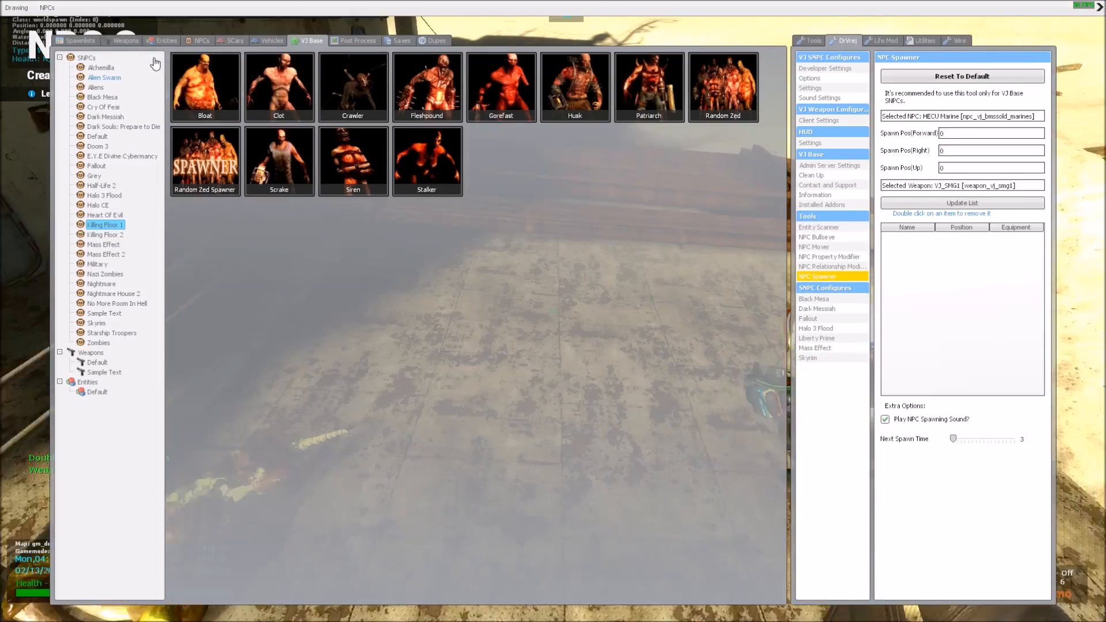
Show the Military NPC category in the spawn menu
click(125, 40)
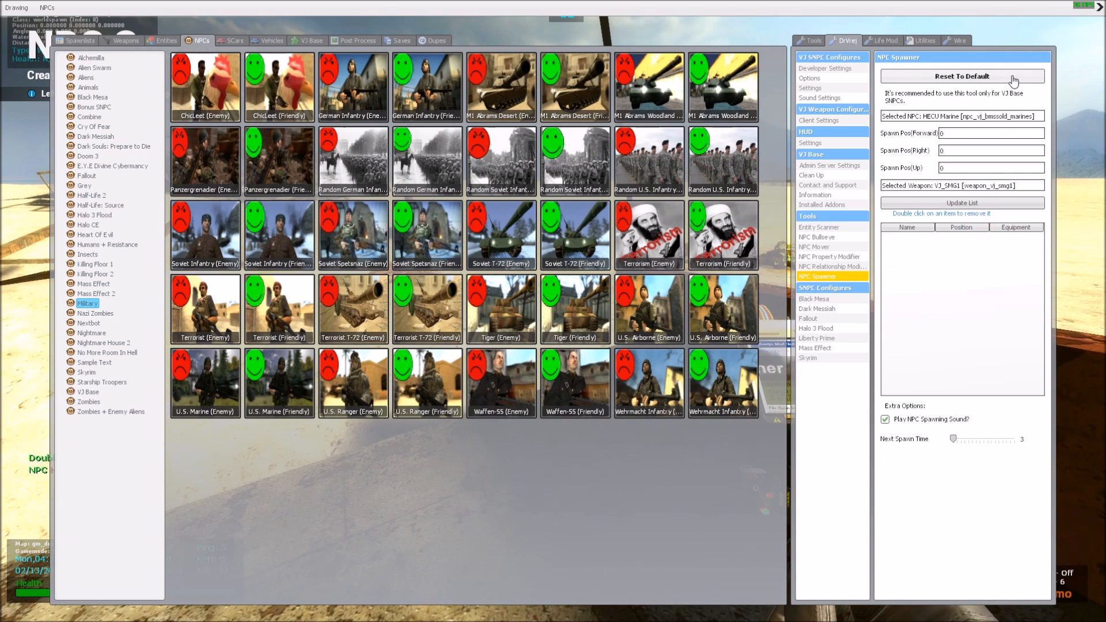
Reset the spawner to defaults, browse Bullseye, Relationship Modifier and Mover, and equip Entity Scanner
click(961, 76)
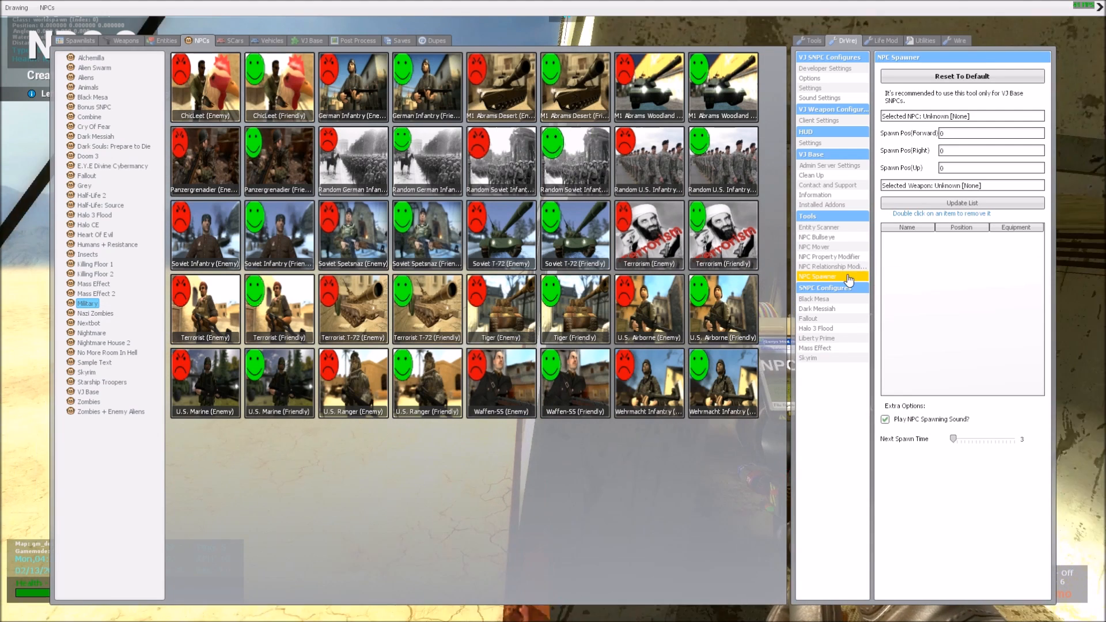
click(817, 237)
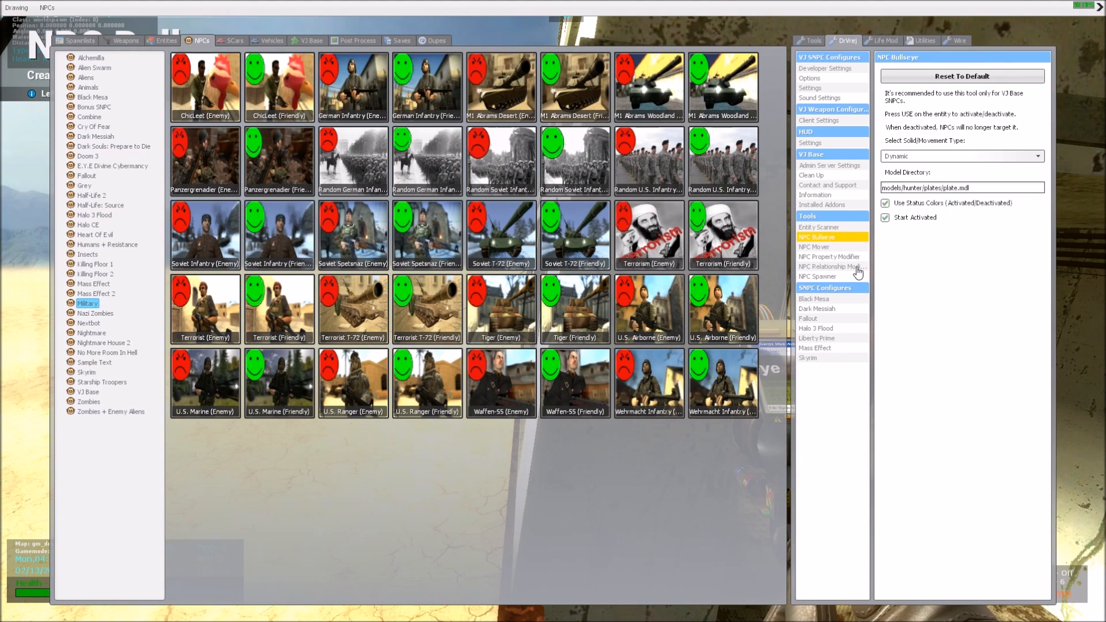
click(829, 267)
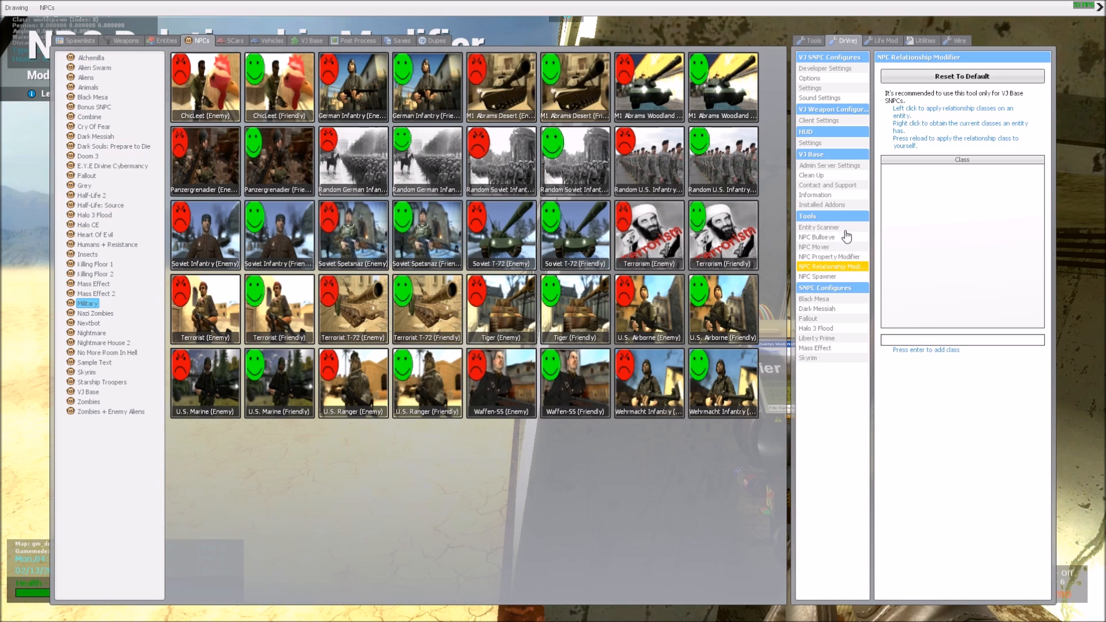
click(817, 247)
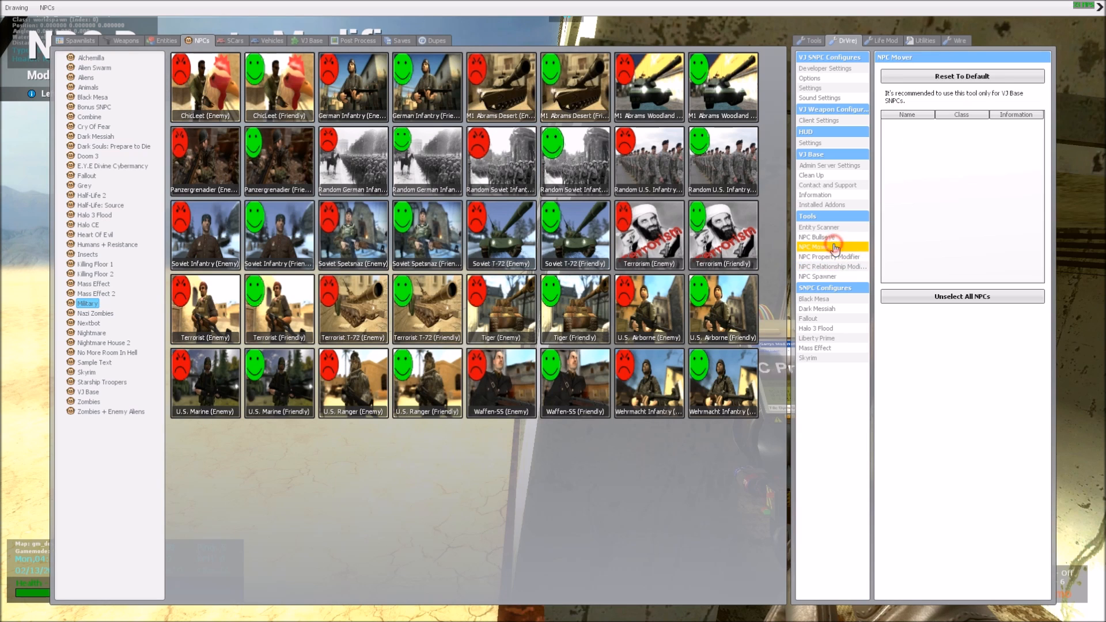
click(817, 226)
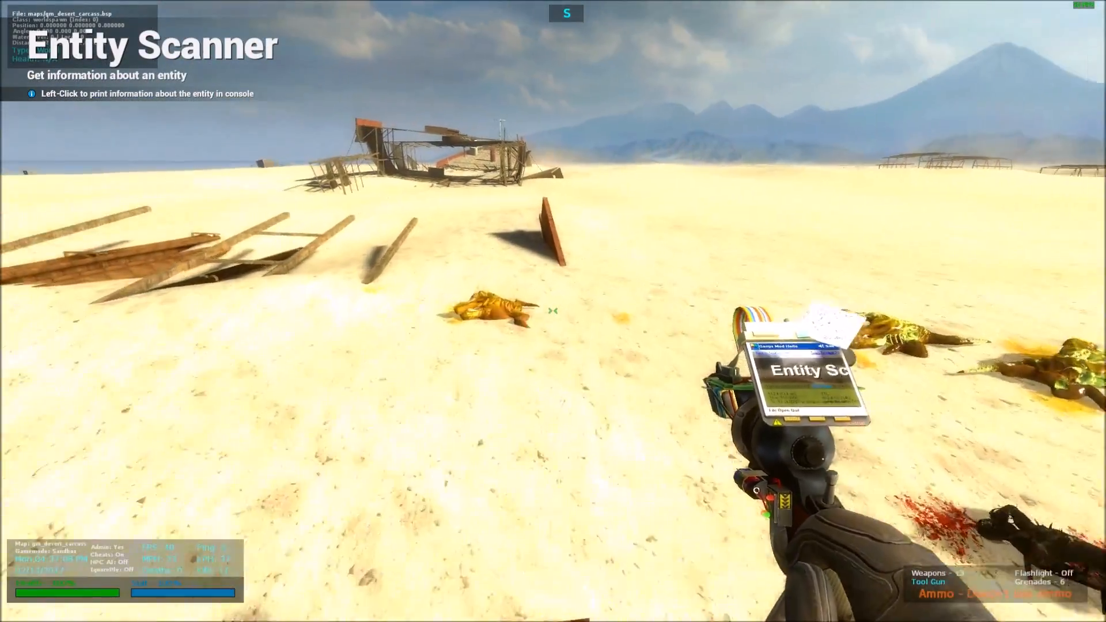
mouse_move(553, 311)
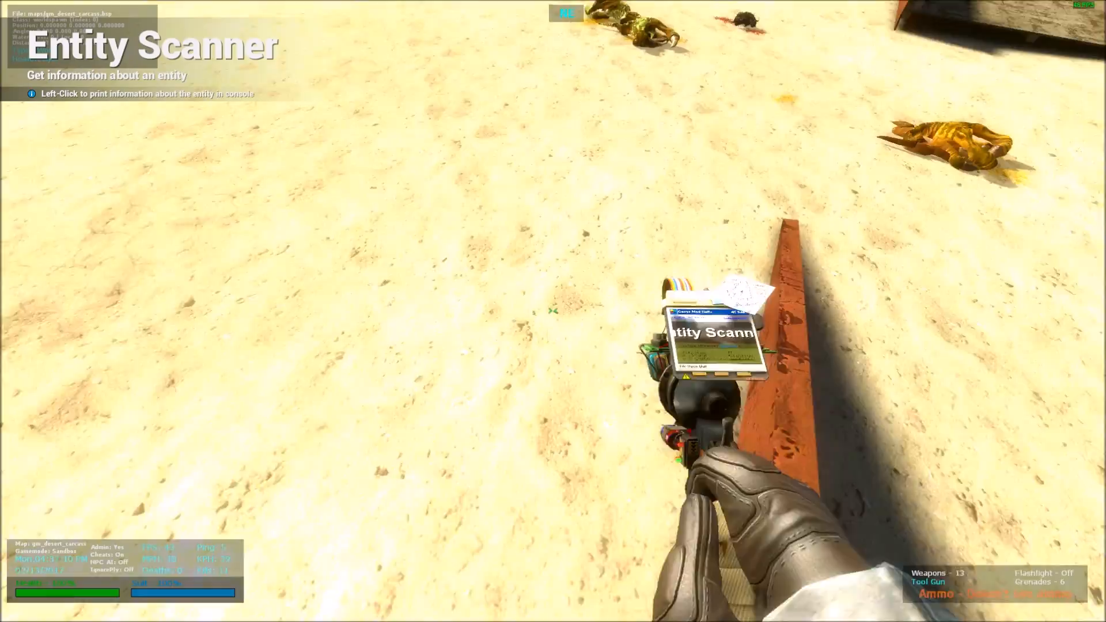